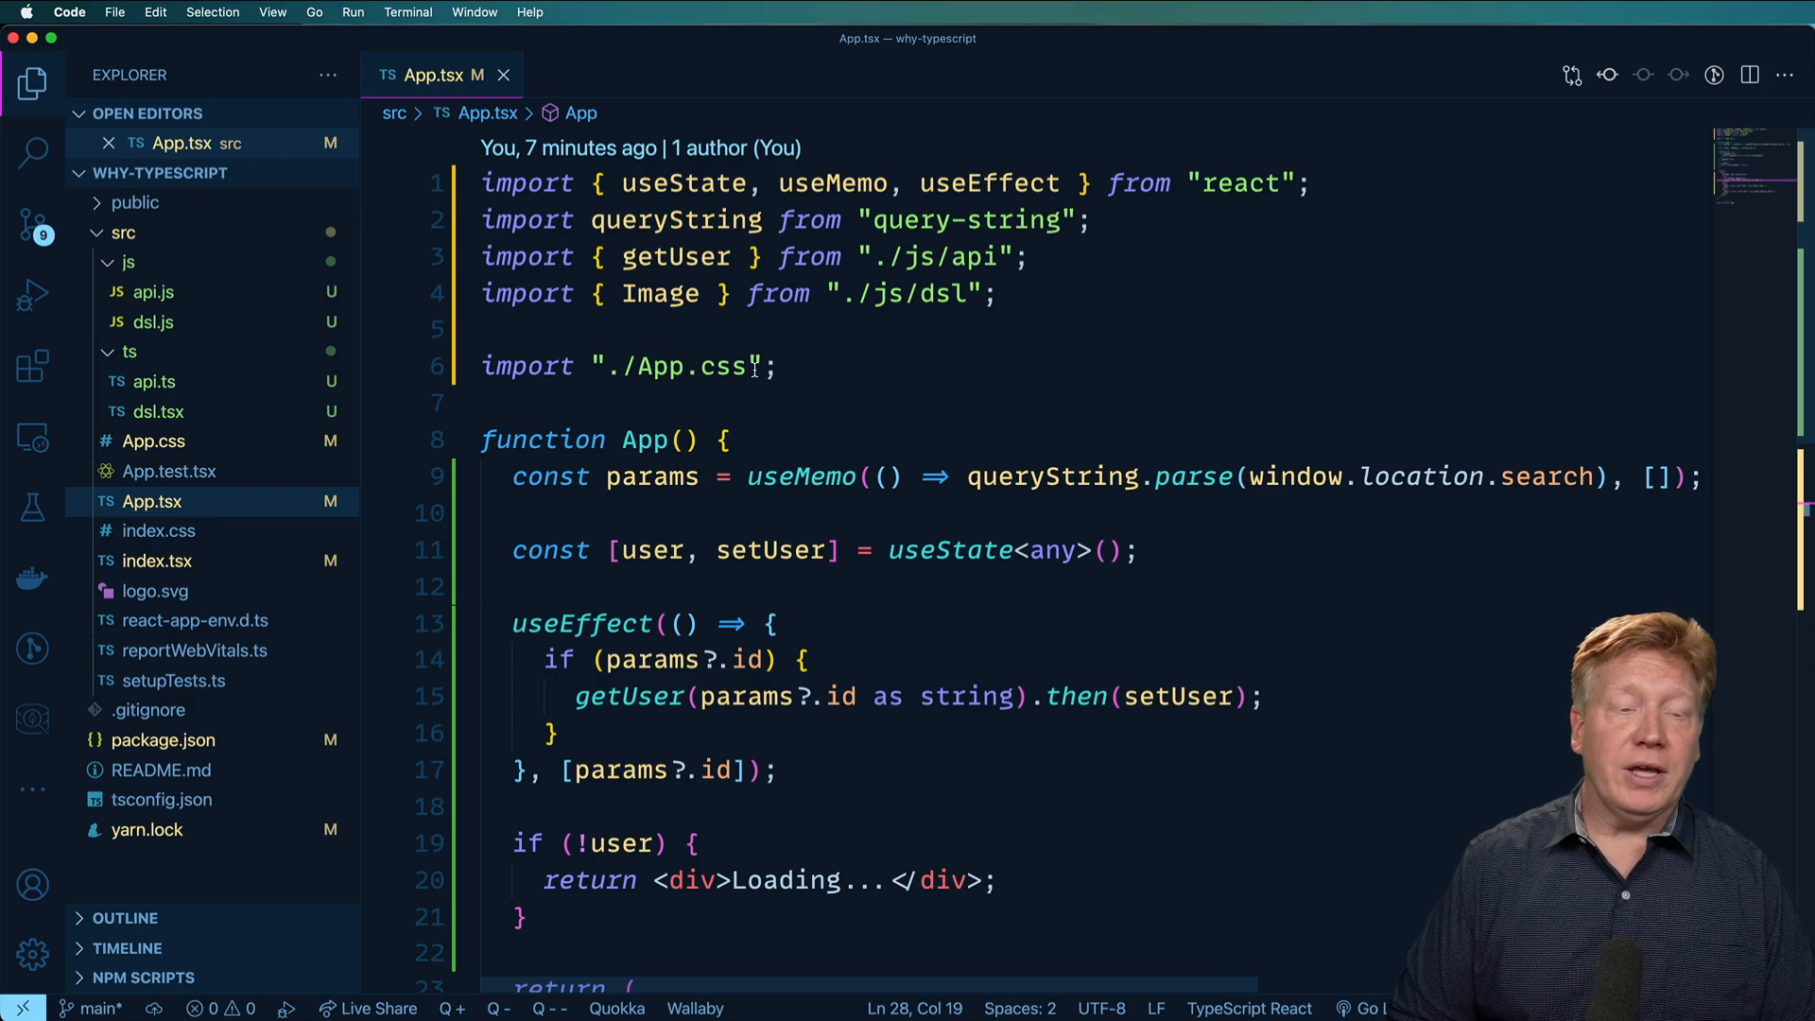
Step: Locate the getUser import so its path can change from "./js/api" to "./ts/api"
scroll("down", 3)
type("t")
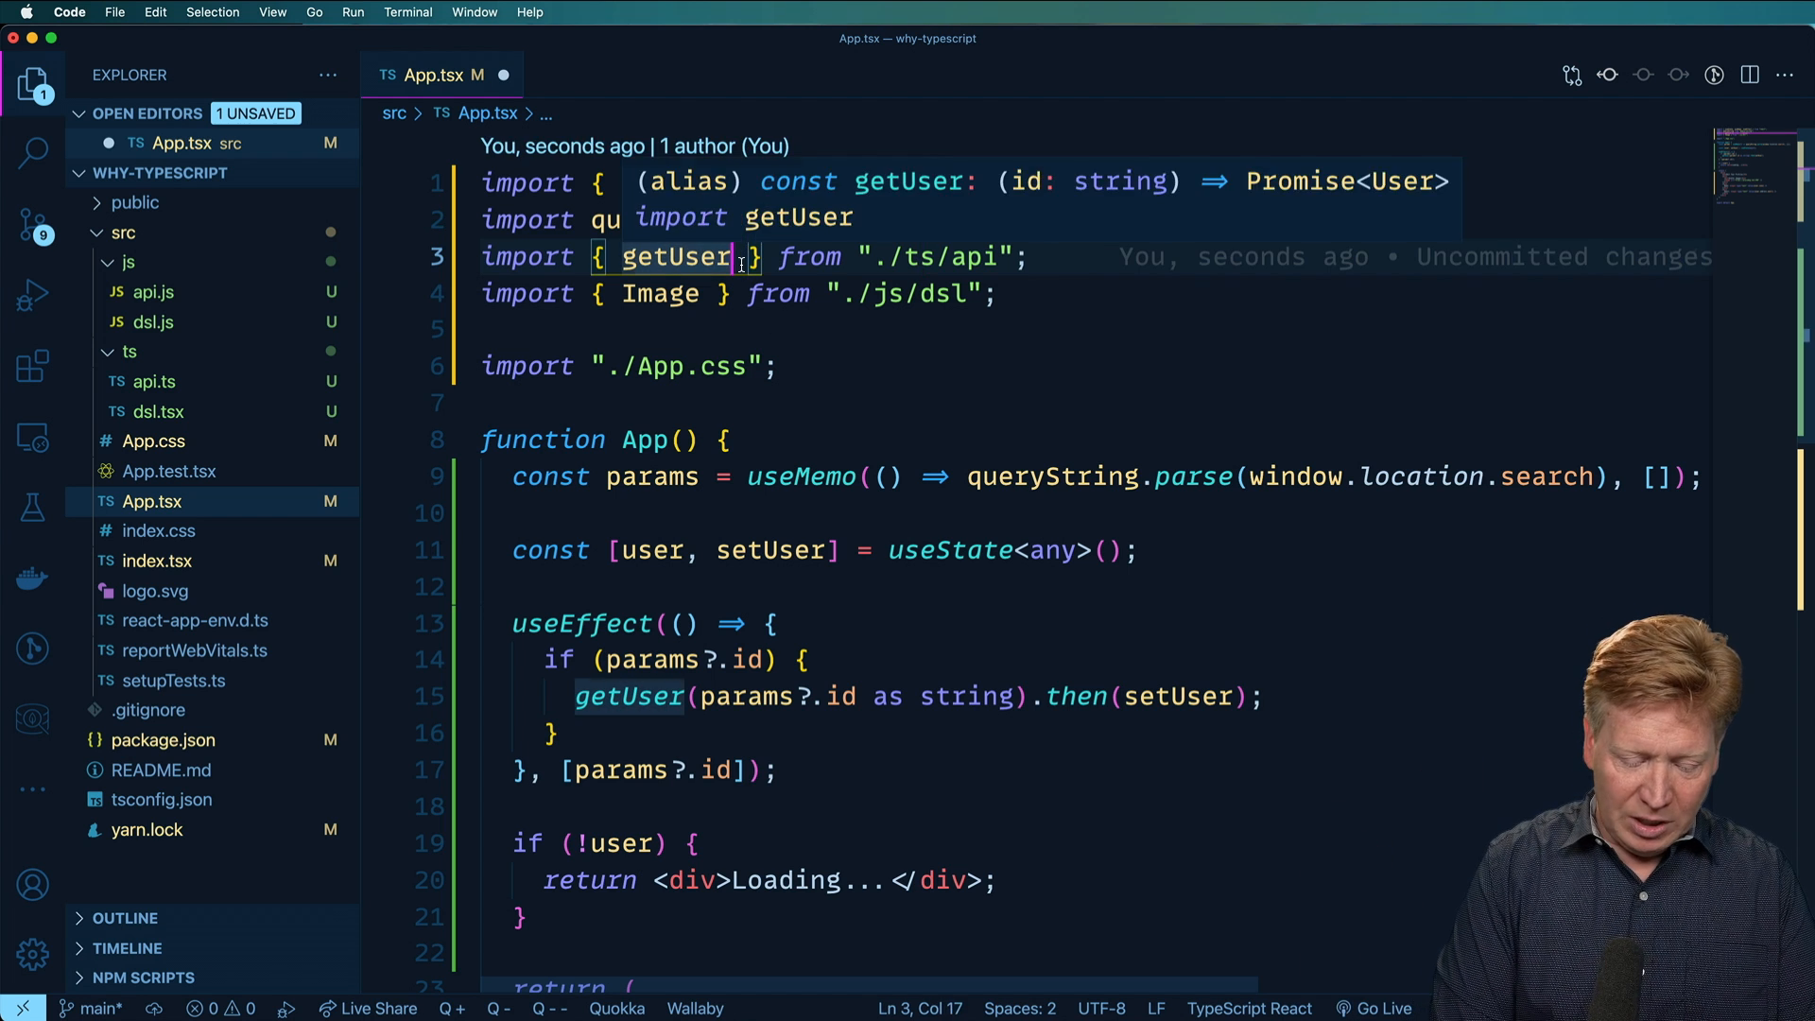
Step: Add User to the api import and type the user state as useState<User>, then save
type(", User")
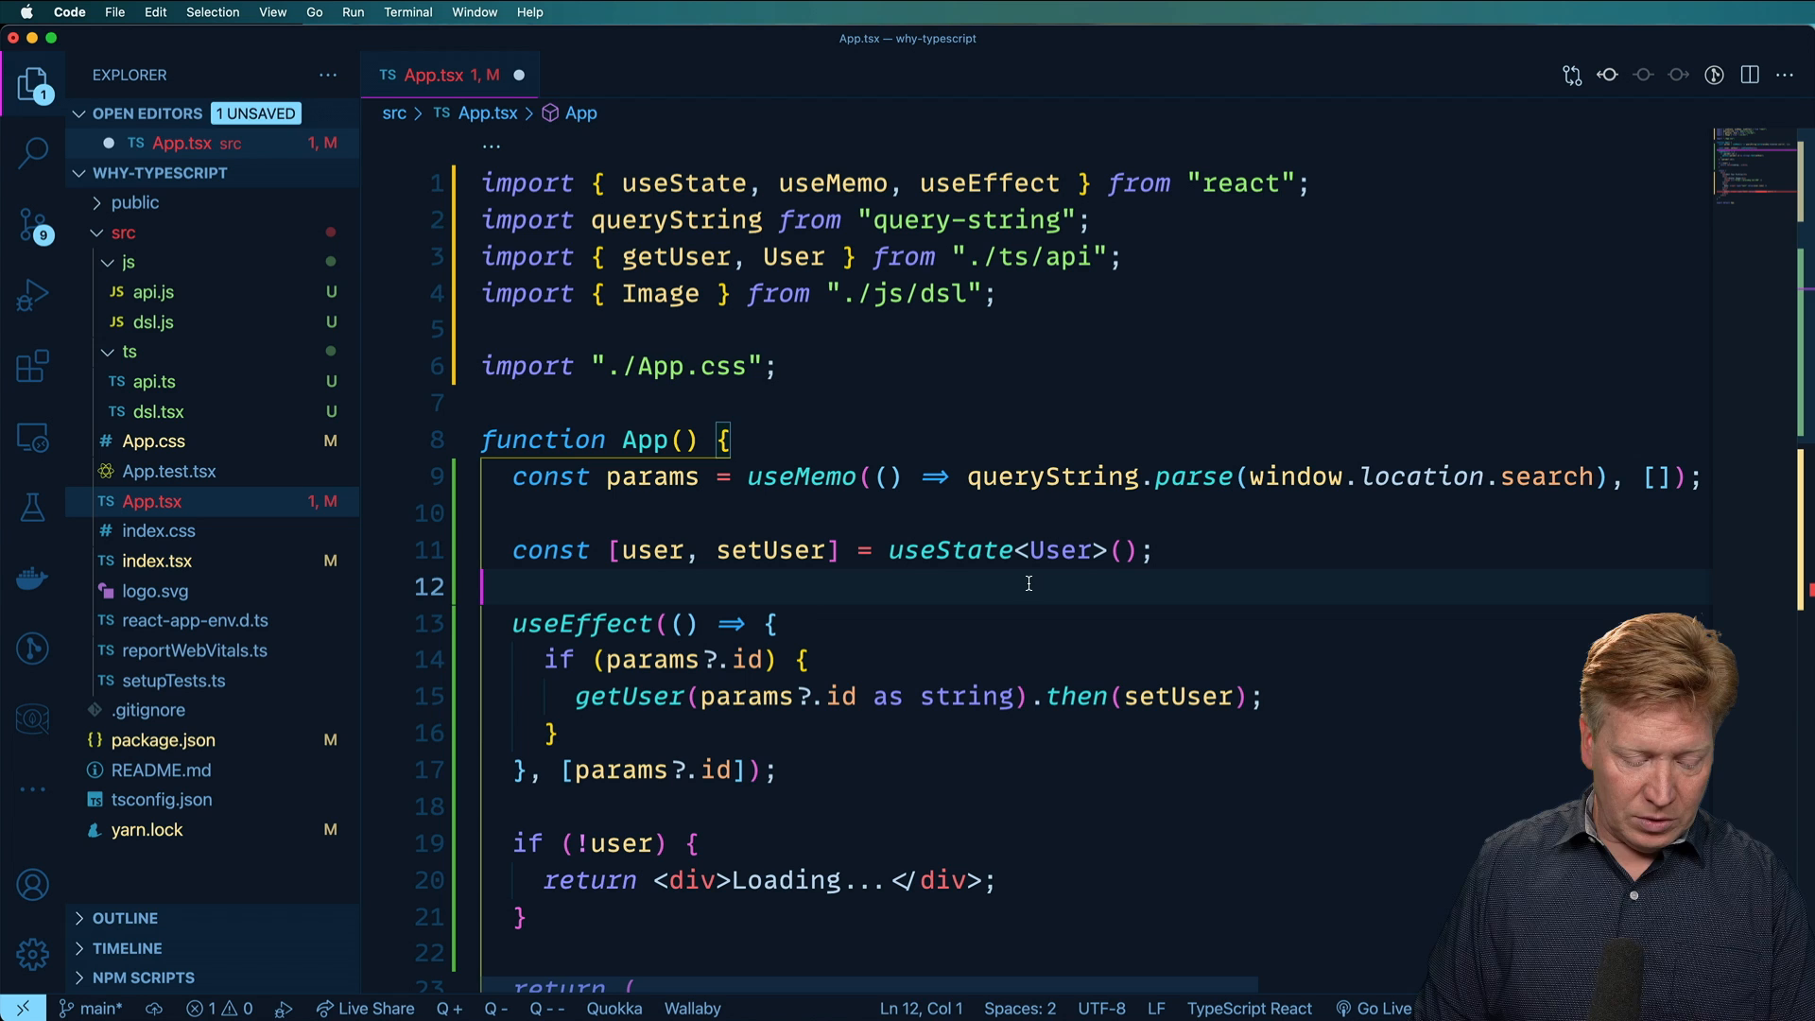
key("cmd+tab")
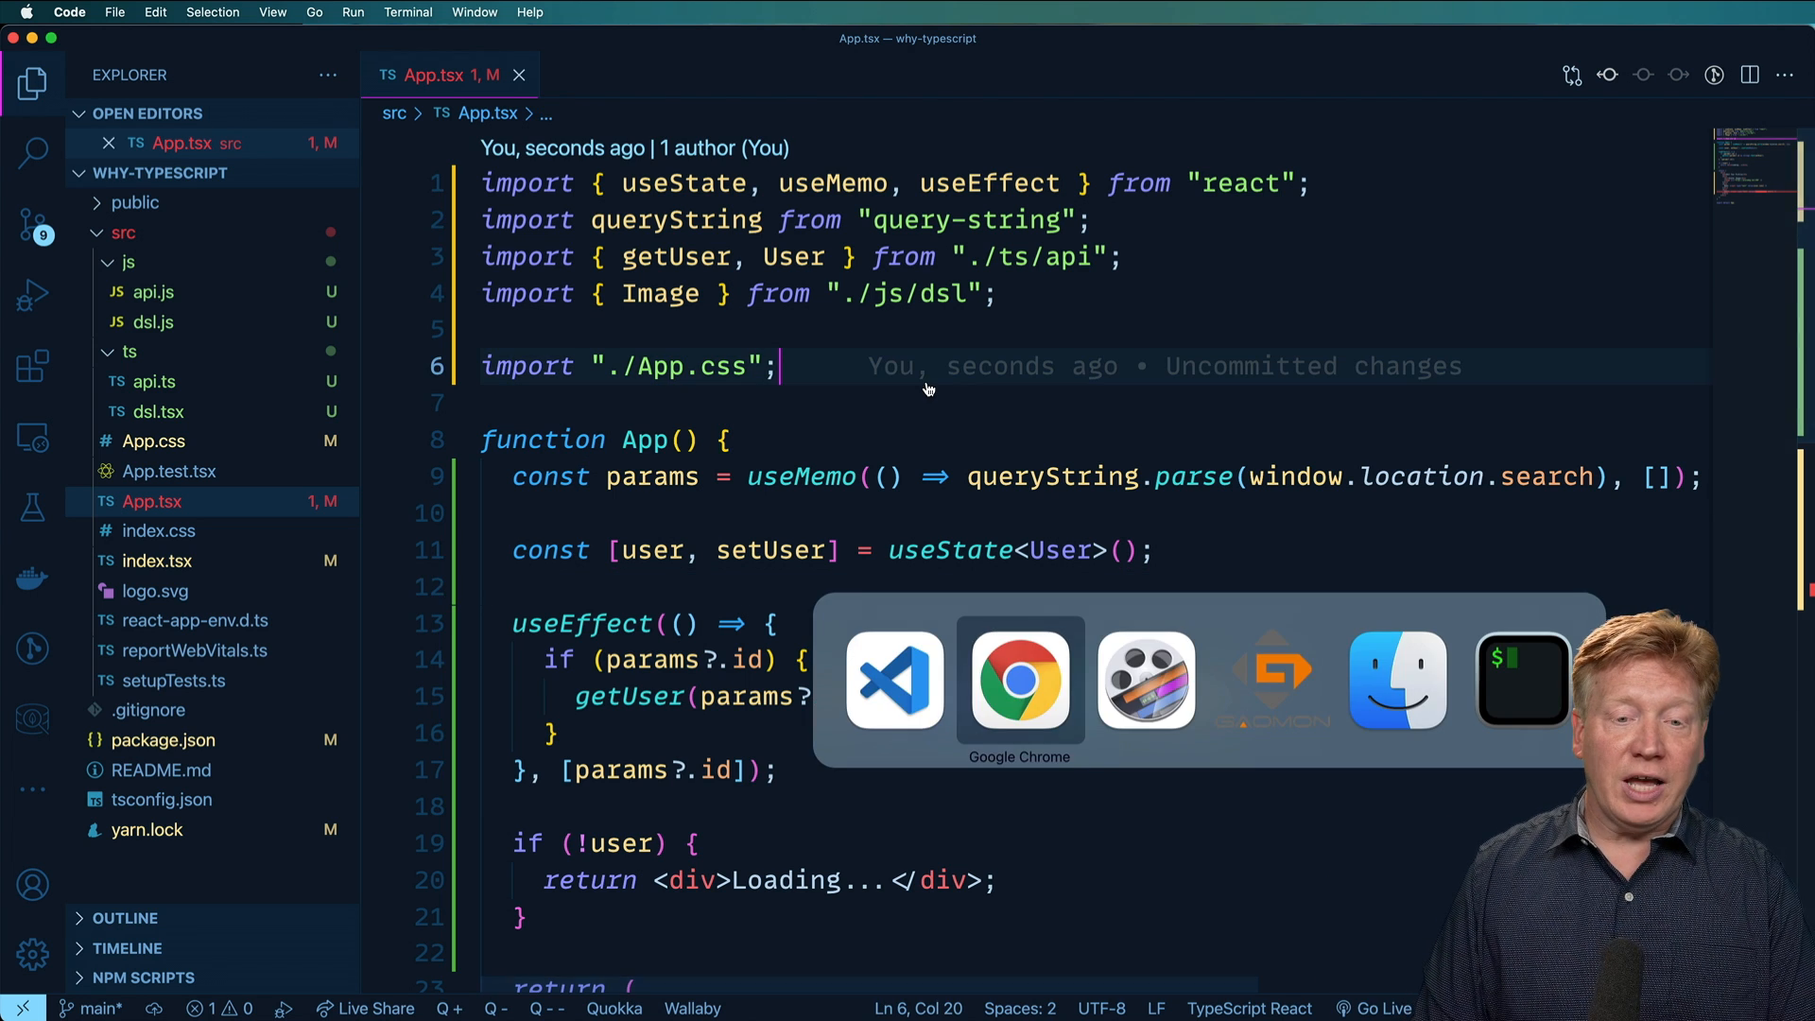
left_click(1019, 679)
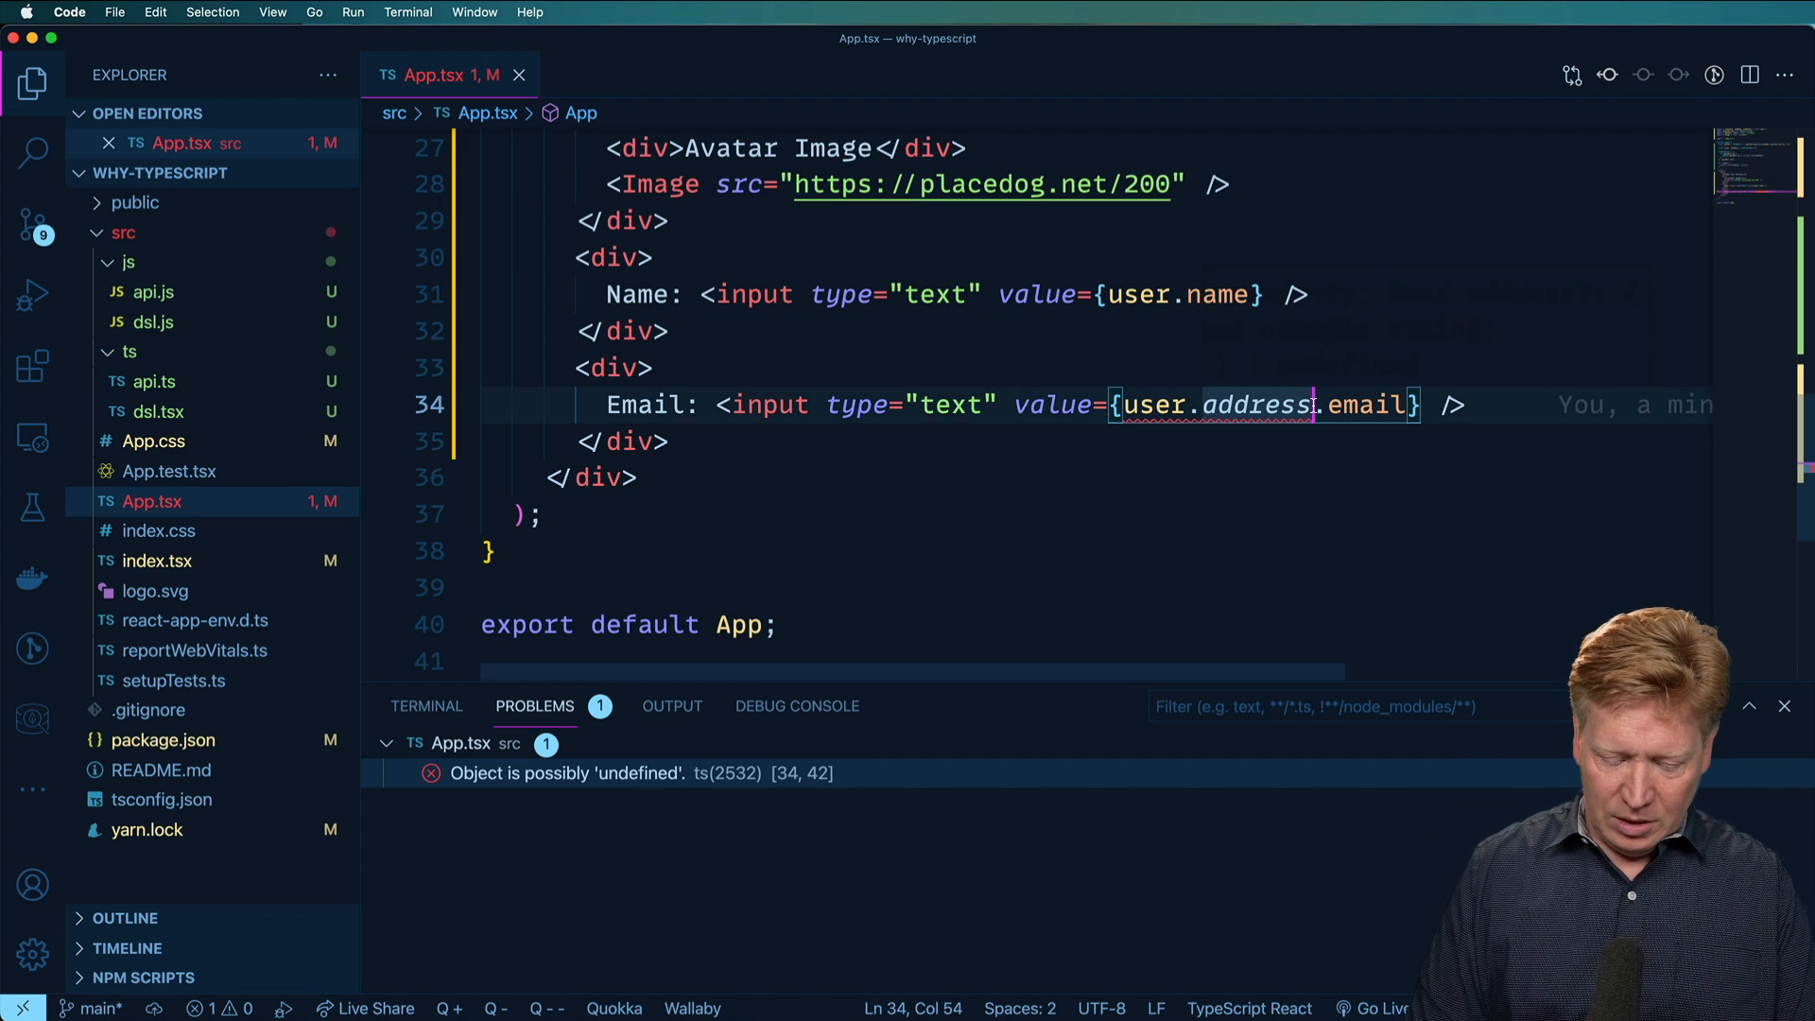
Step: Change the email field to user.address?.email and save, clearing the possibly-undefined error
type("?")
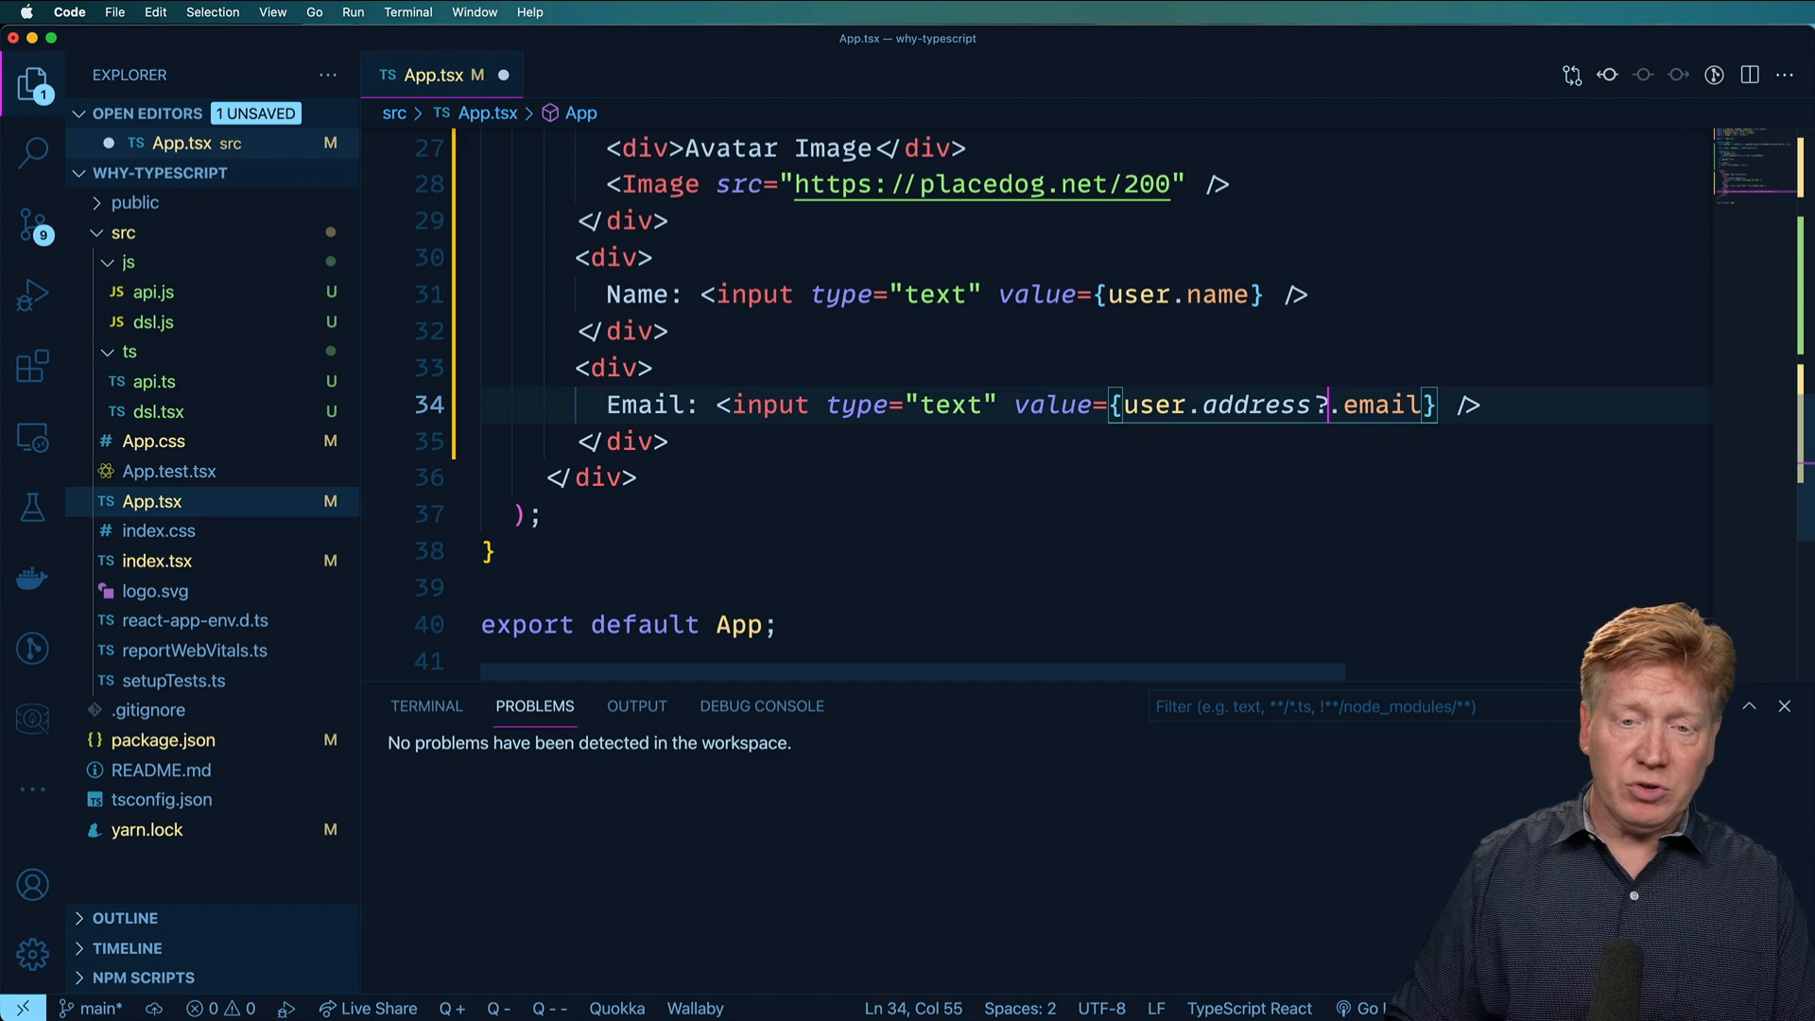
key("cmd+tab")
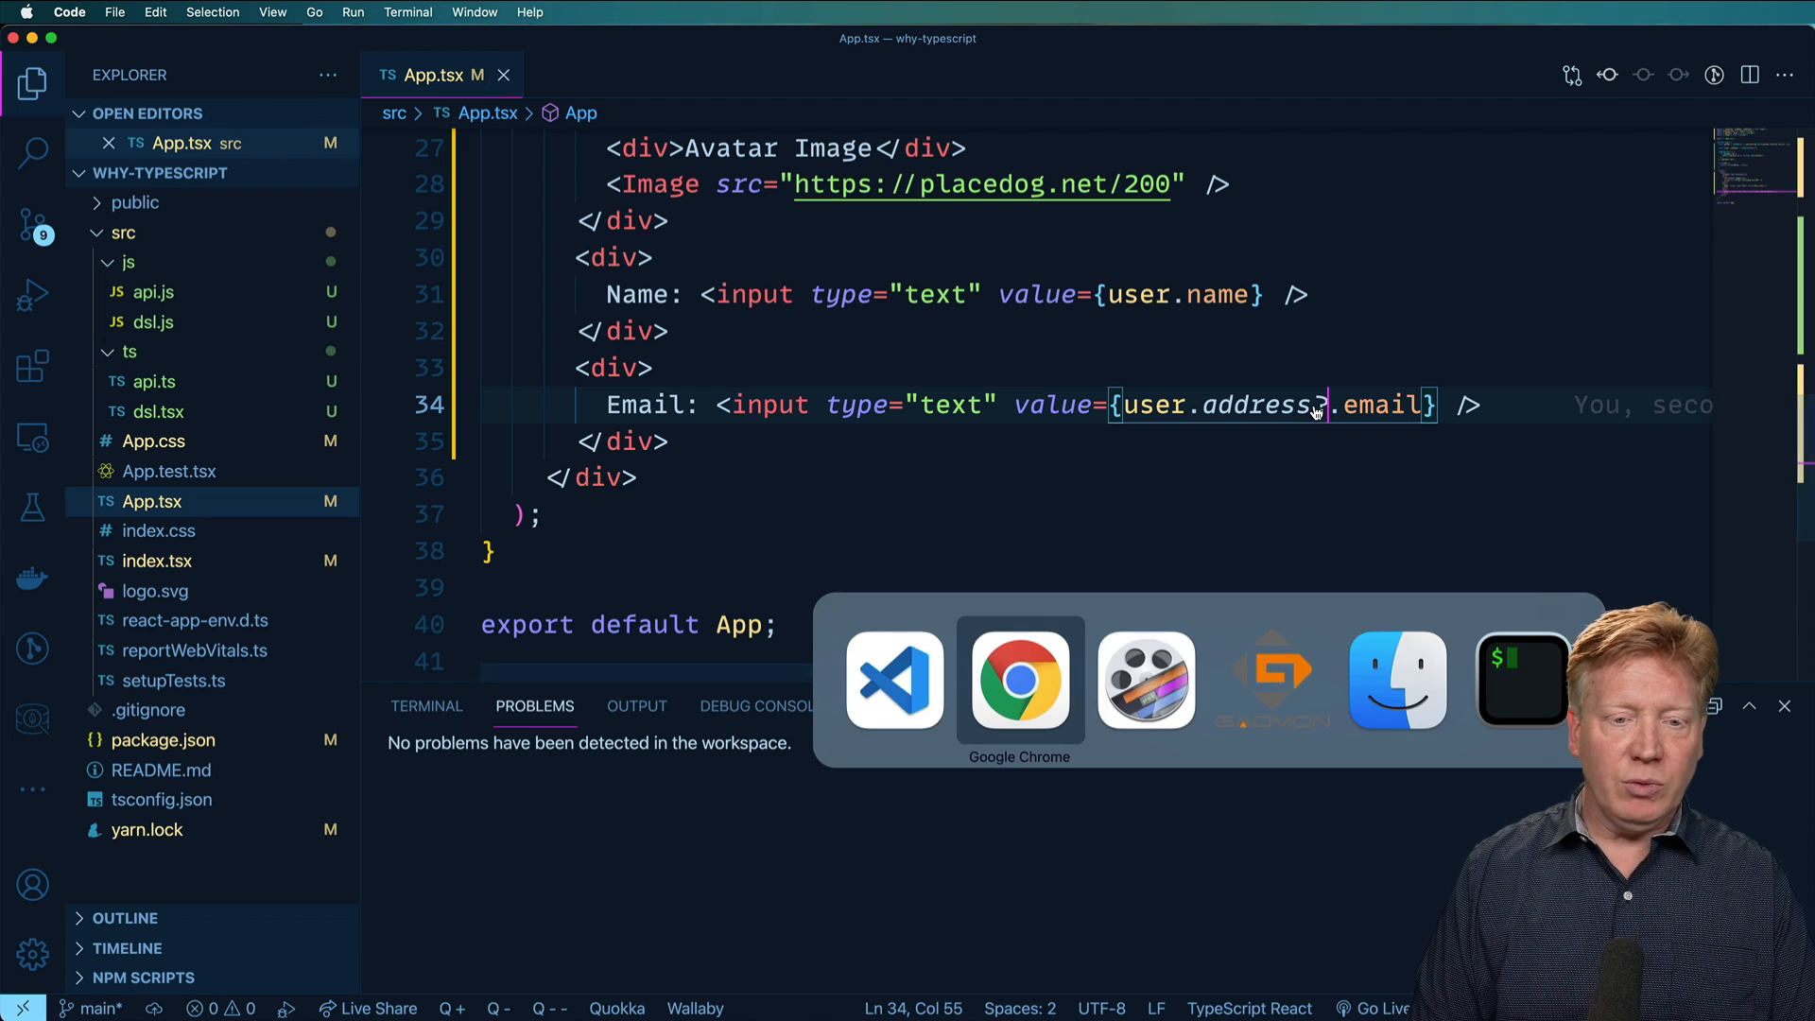
left_click(1017, 679)
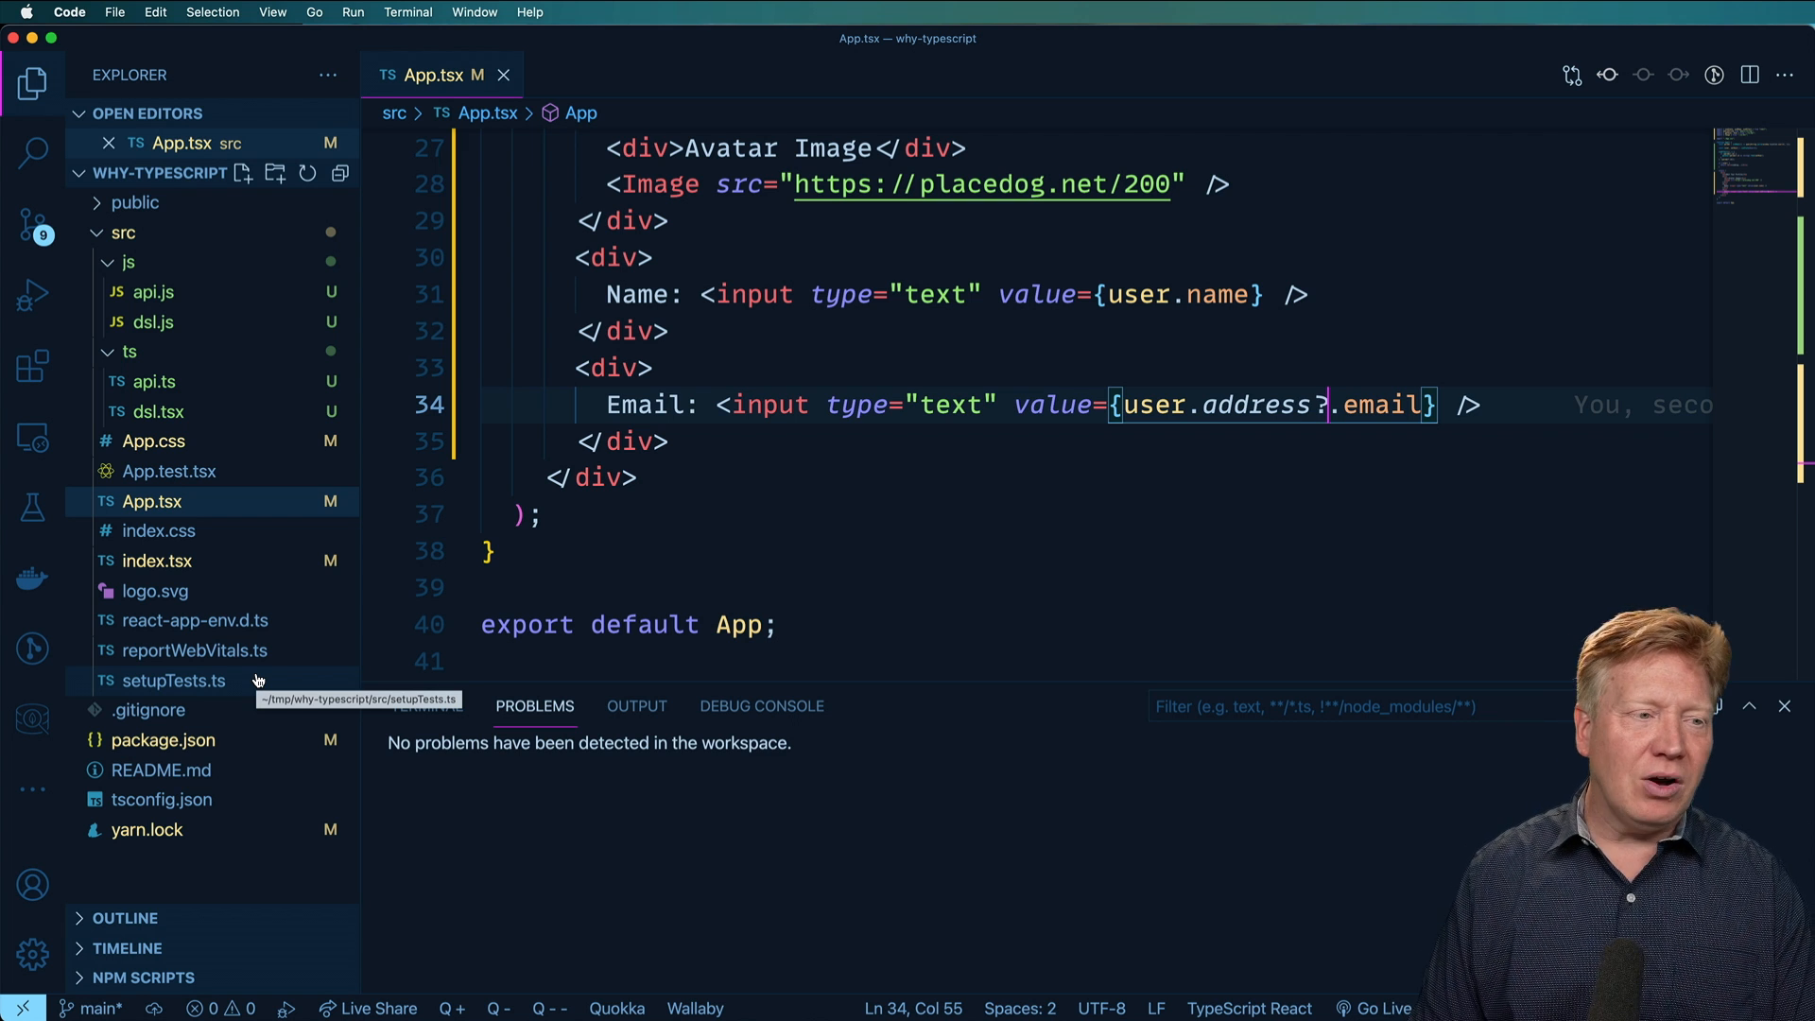
mouse_move(151, 291)
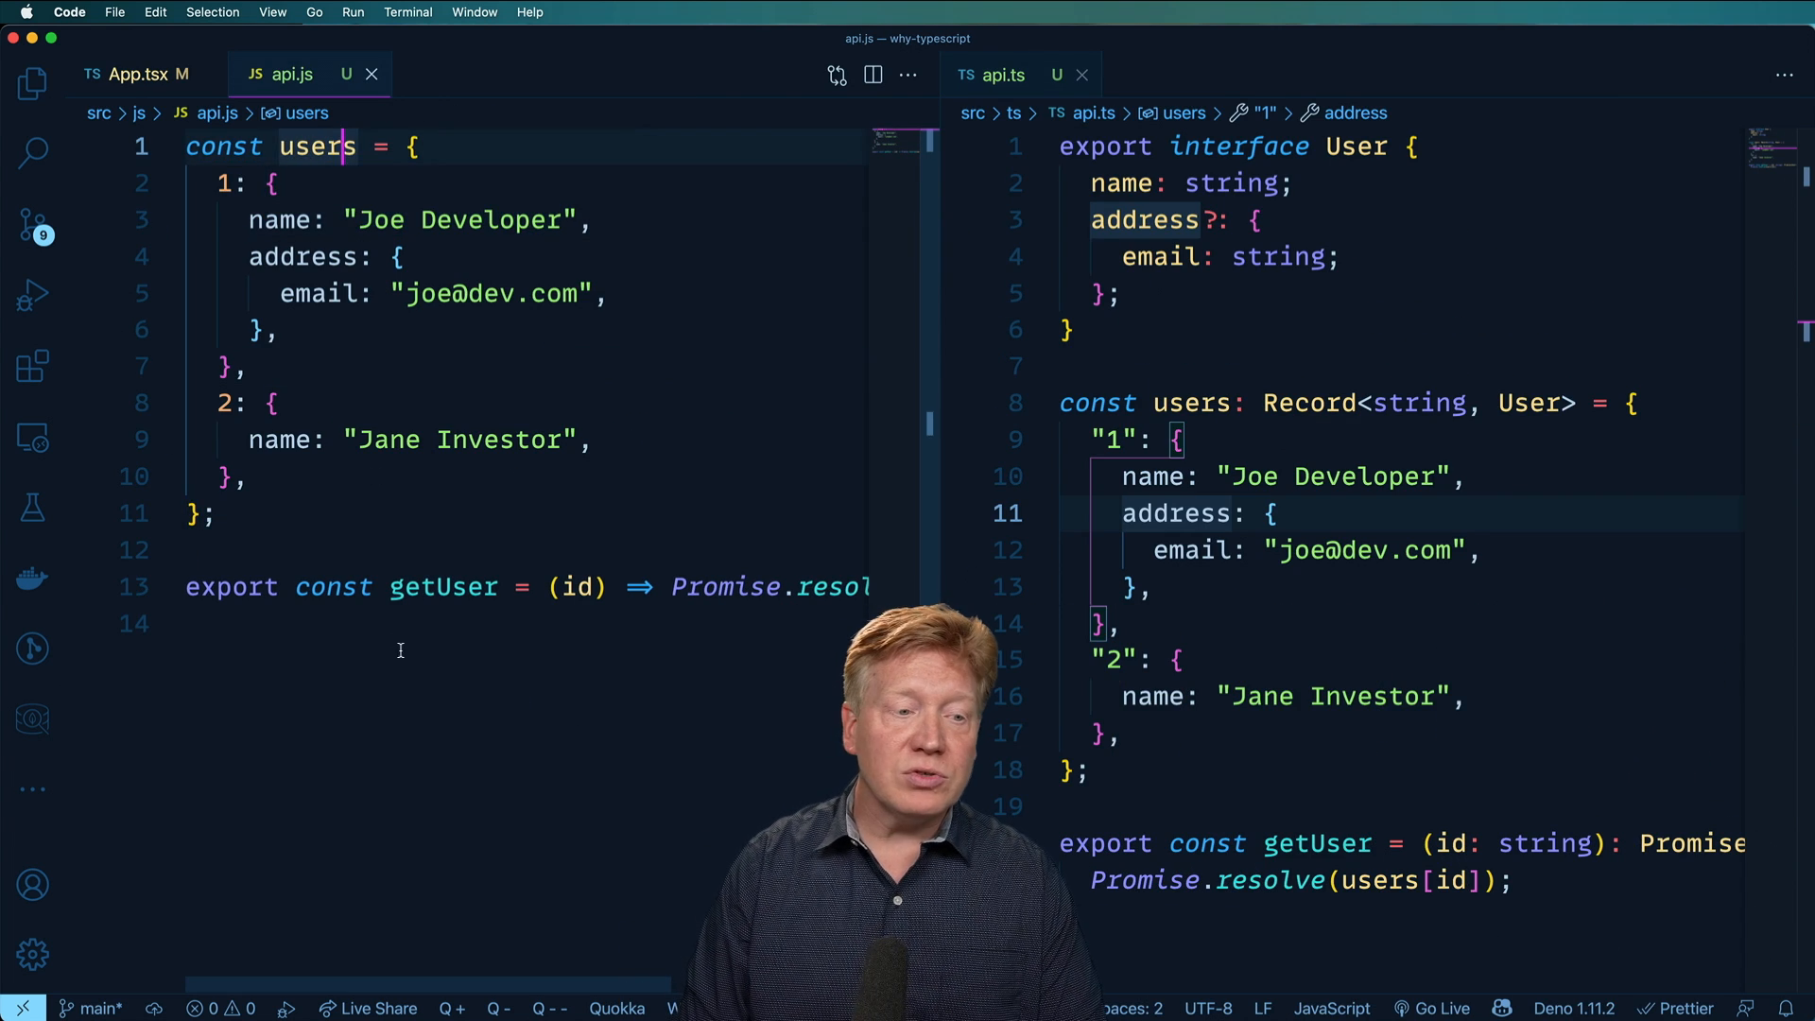
Step: Review the users data in api.js against the User interface's string fields and optional address in api.ts
left_click(435, 587)
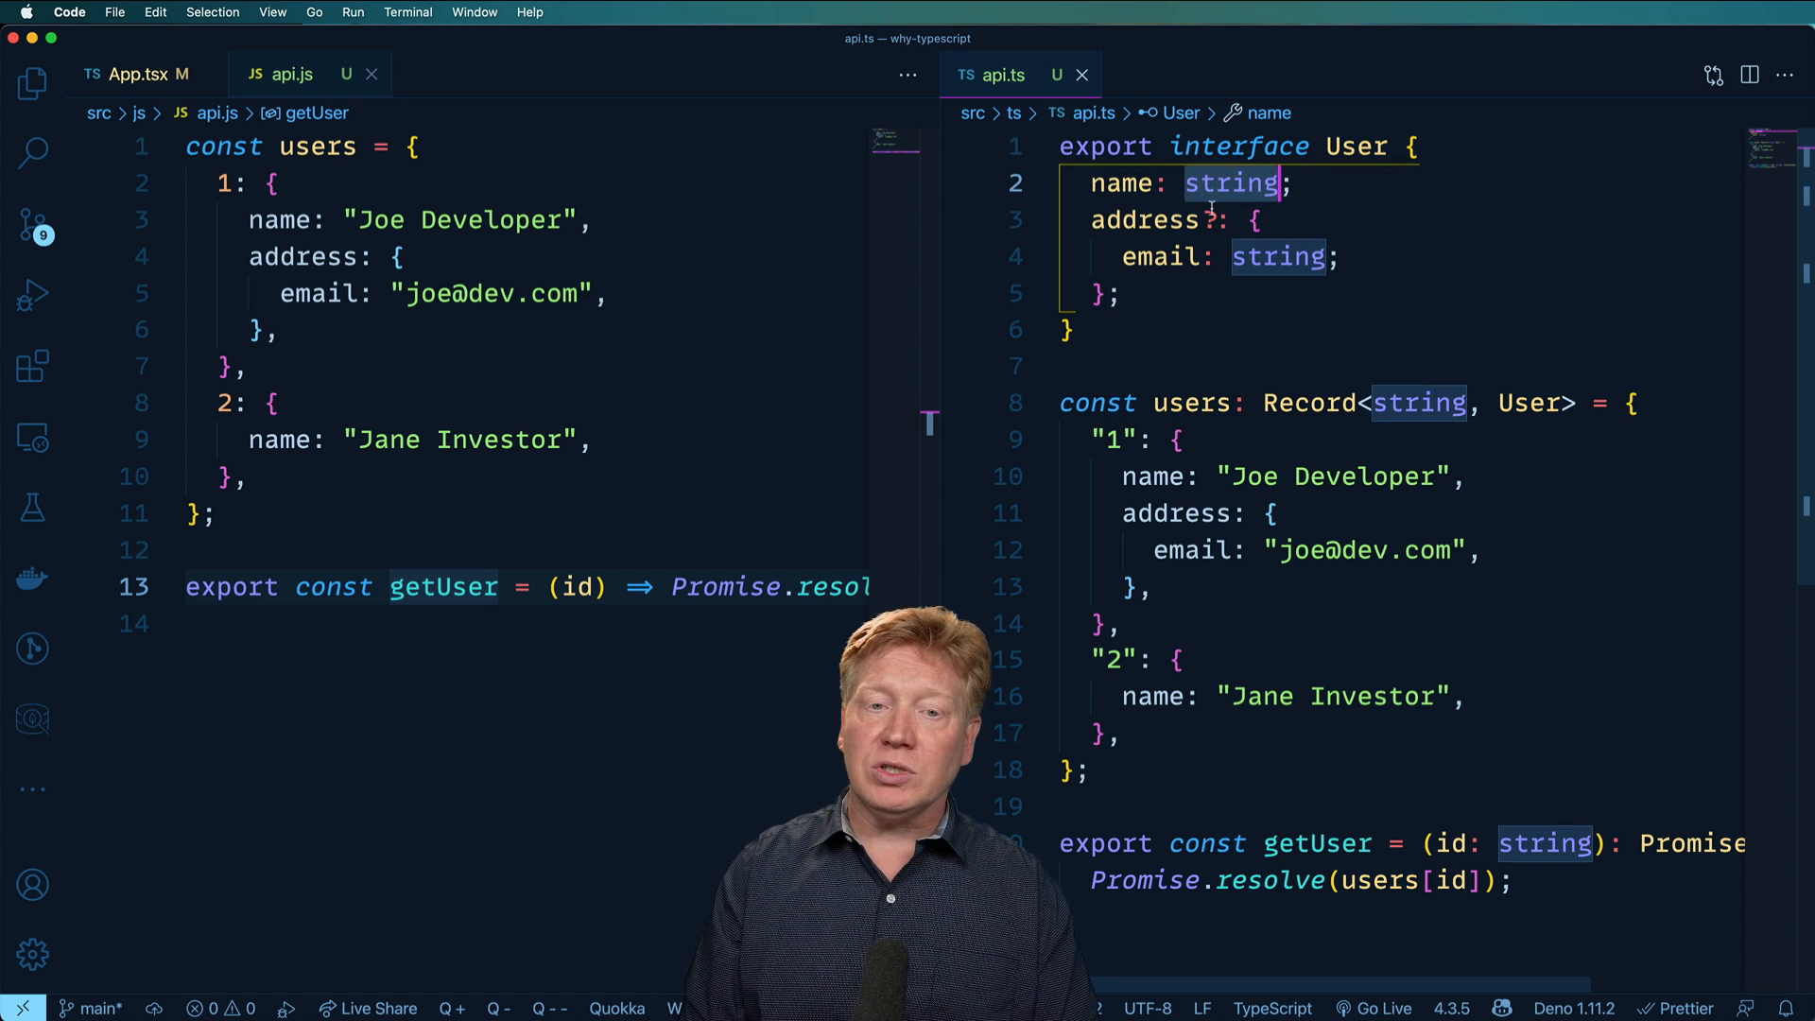
left_click(1146, 219)
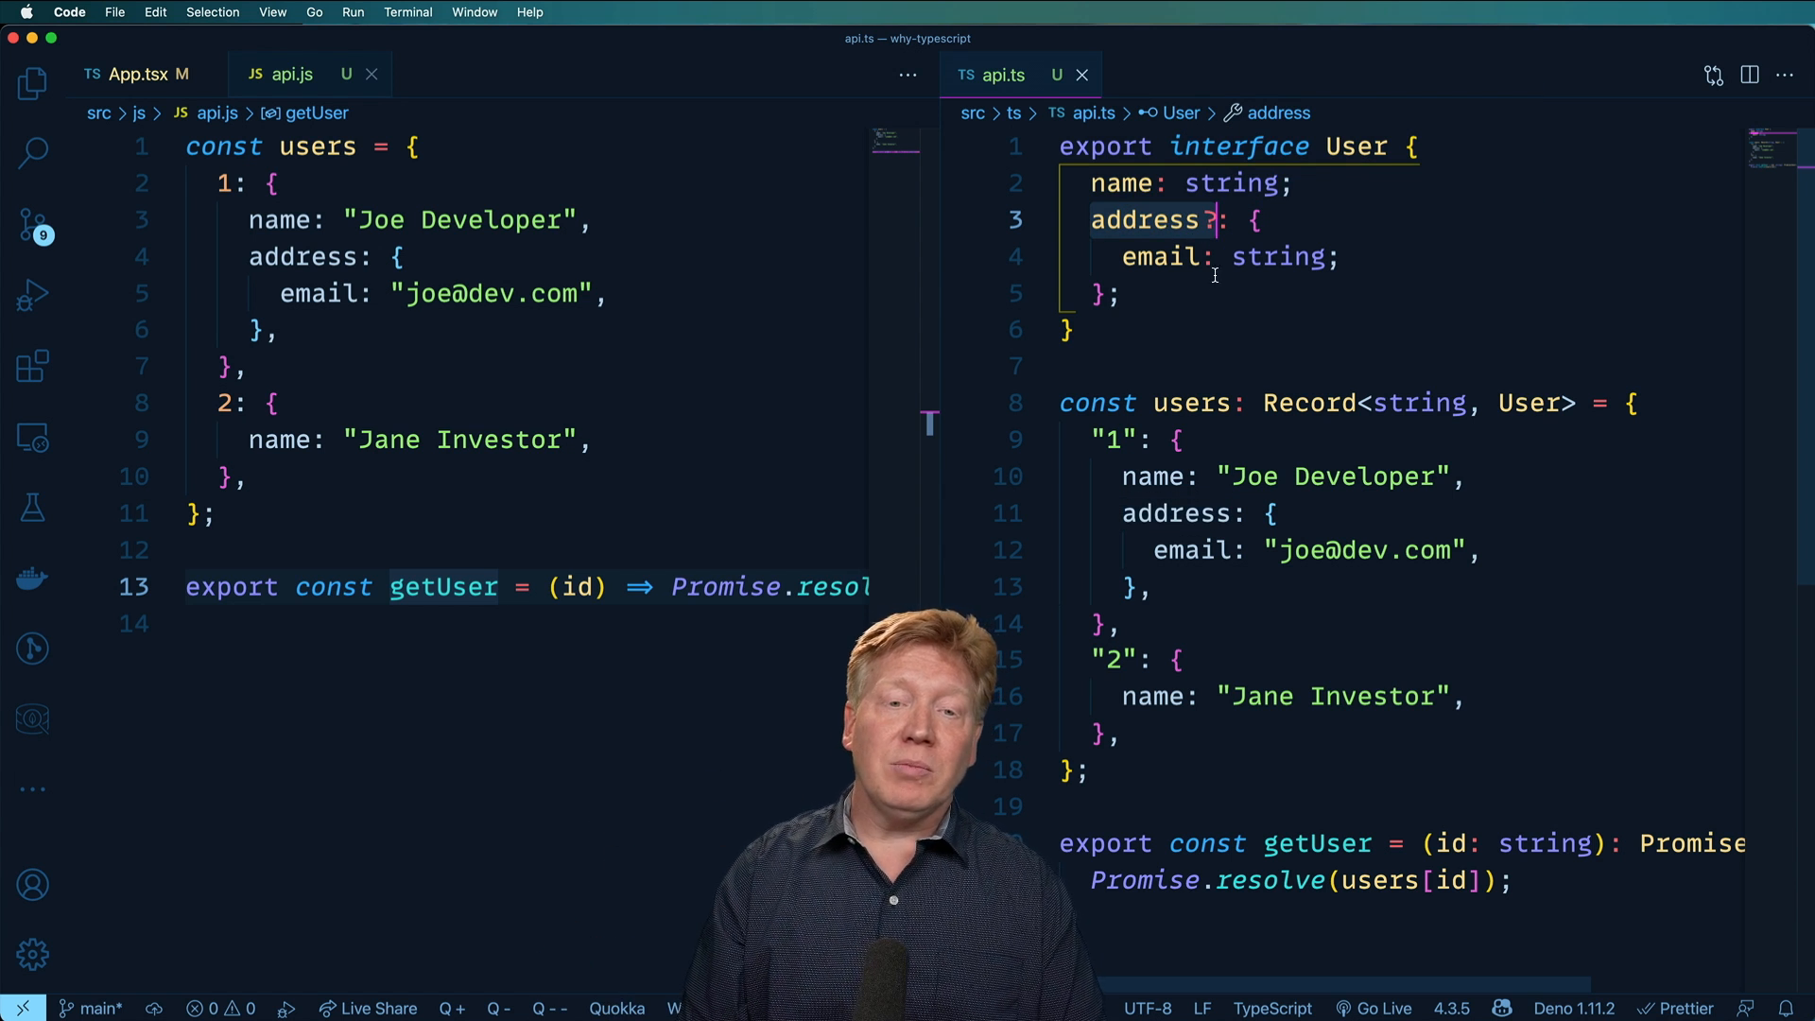
double_click(1157, 255)
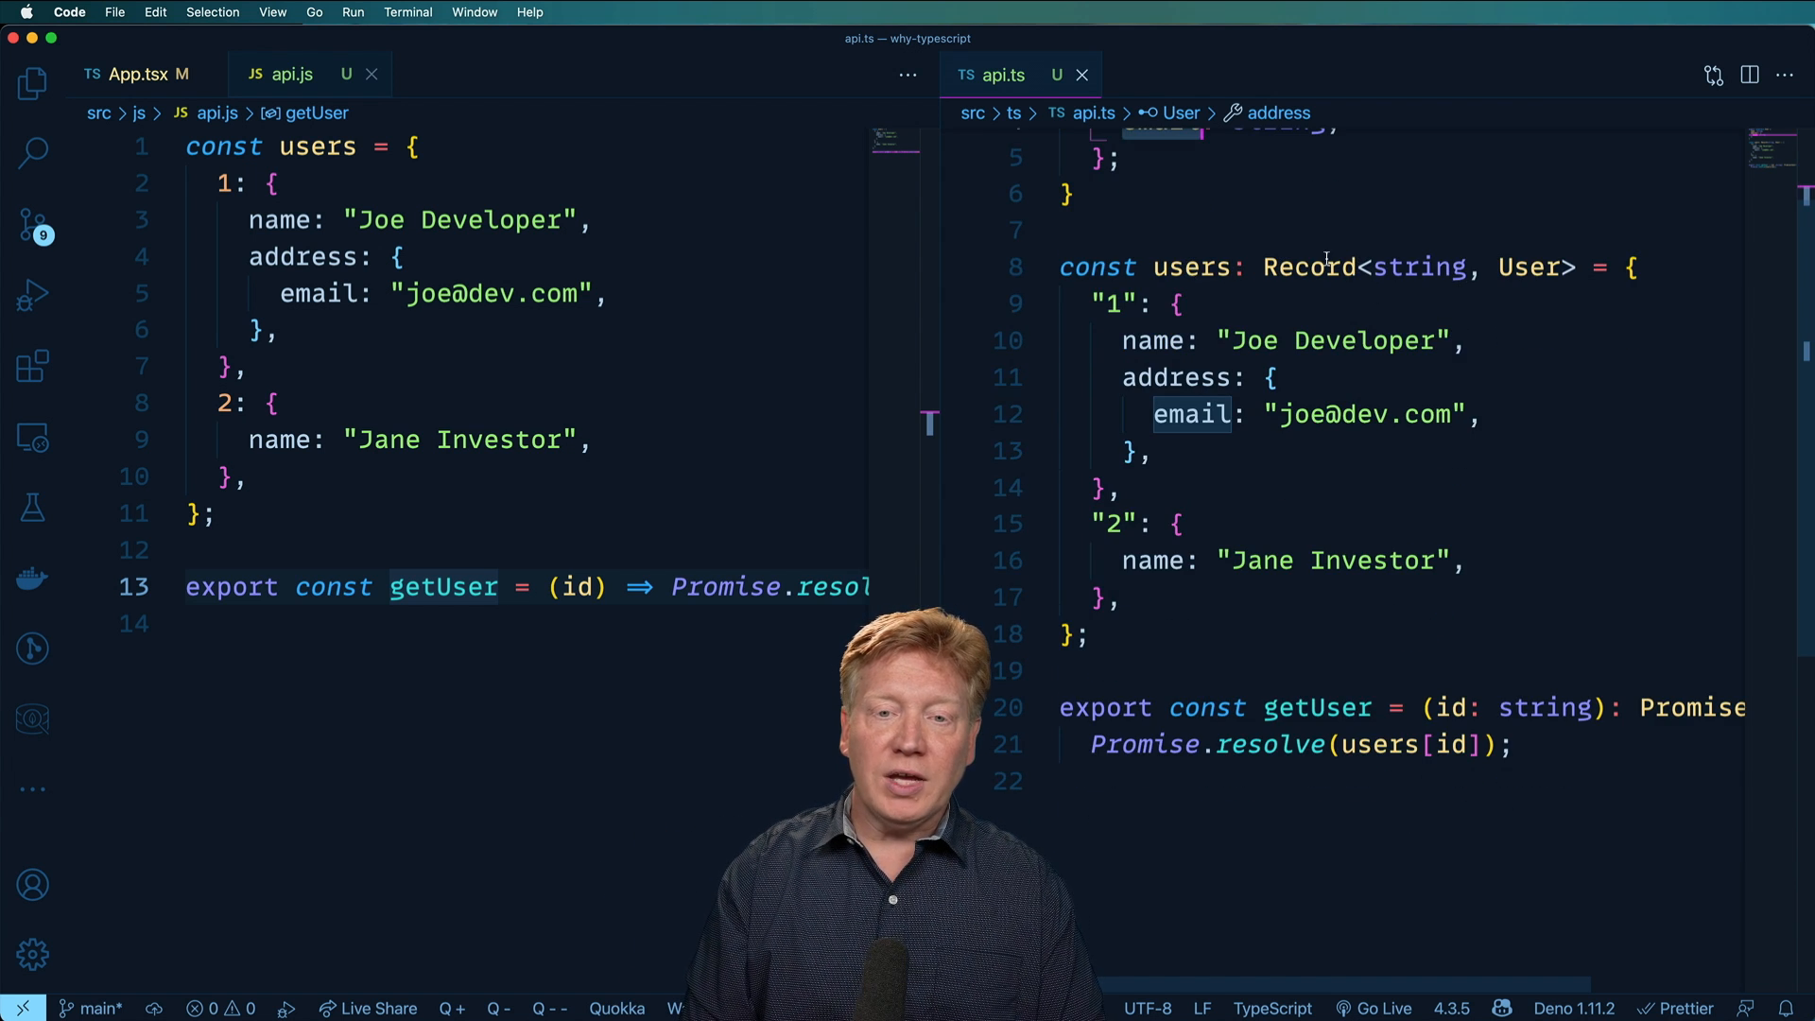
mouse_move(1309, 267)
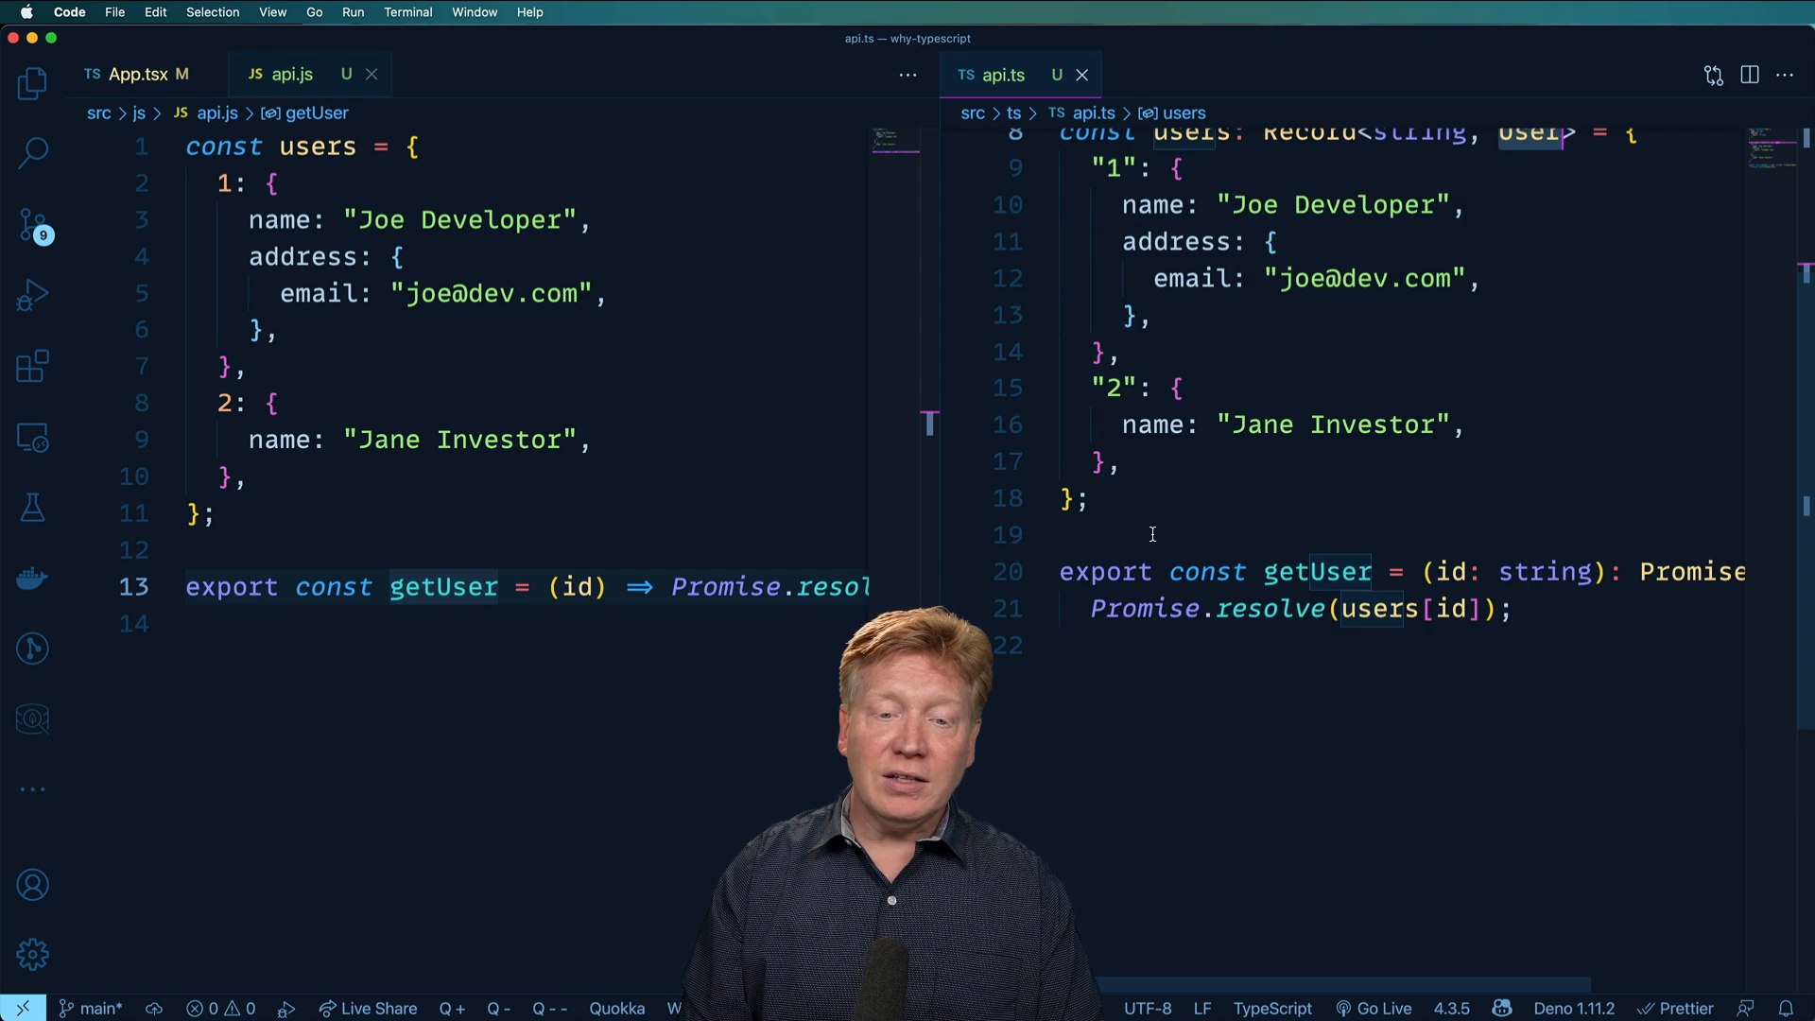
scroll("right", 3)
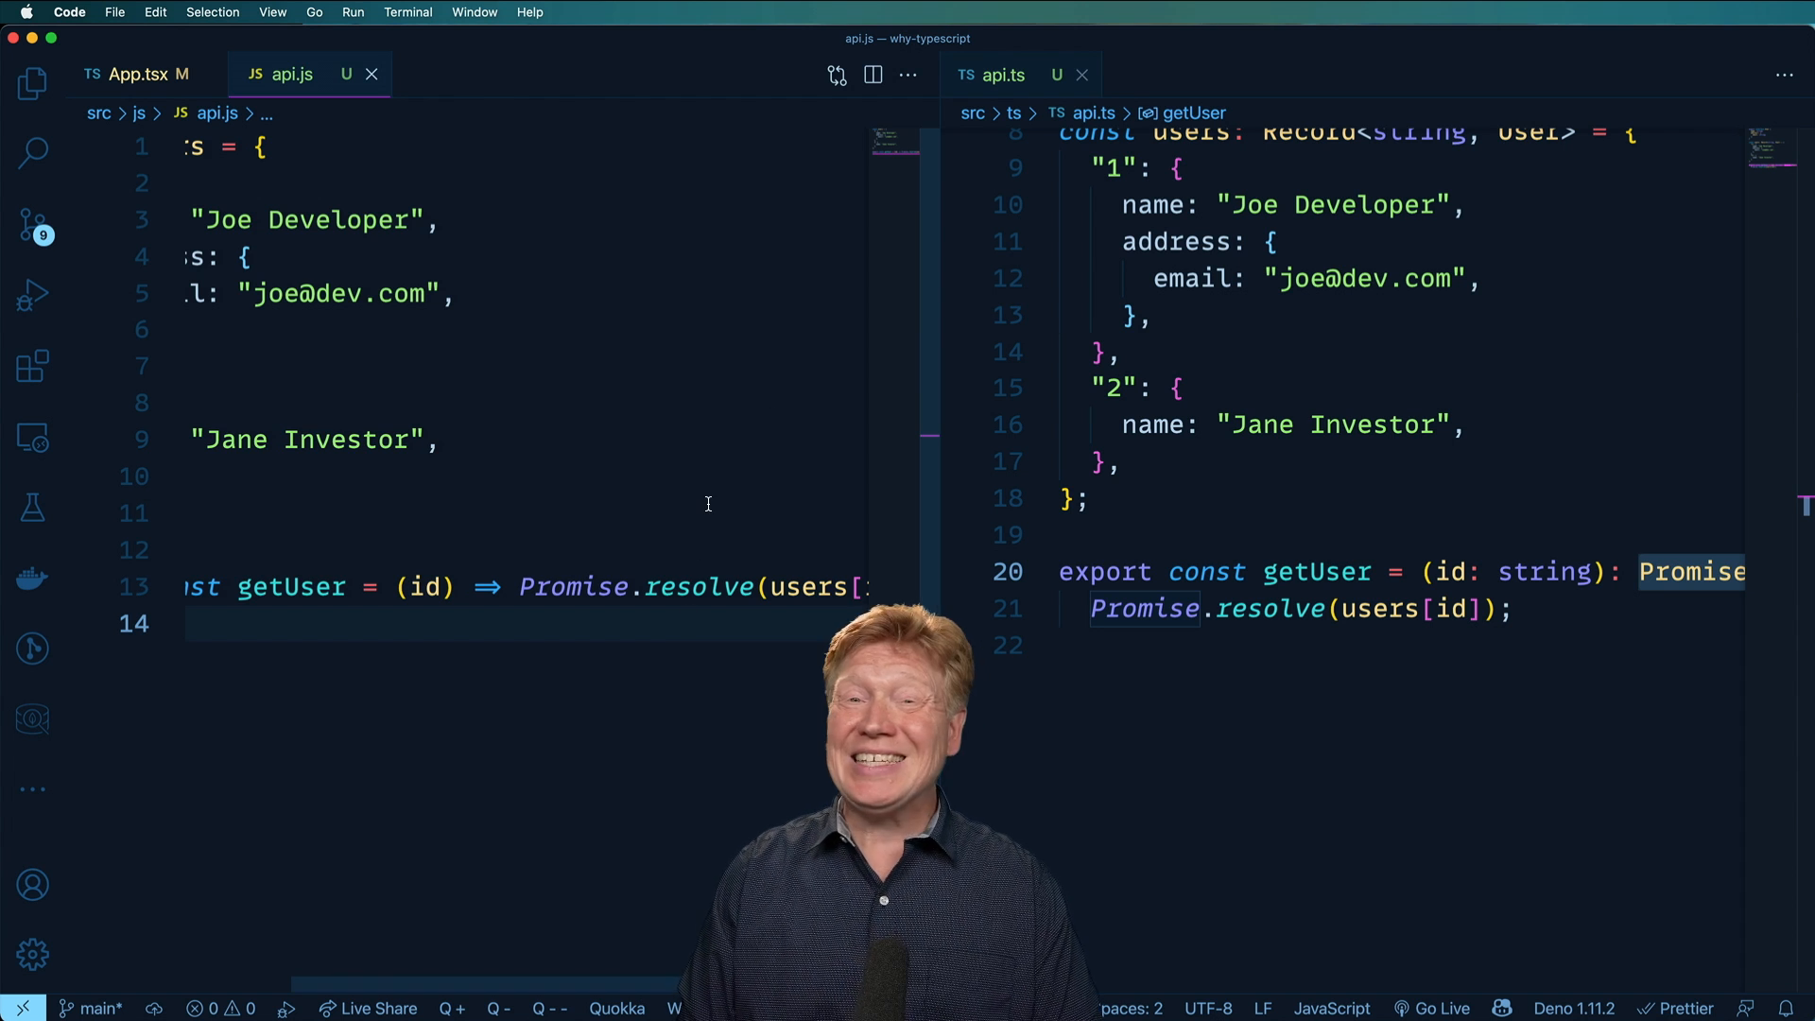
double_click(571, 587)
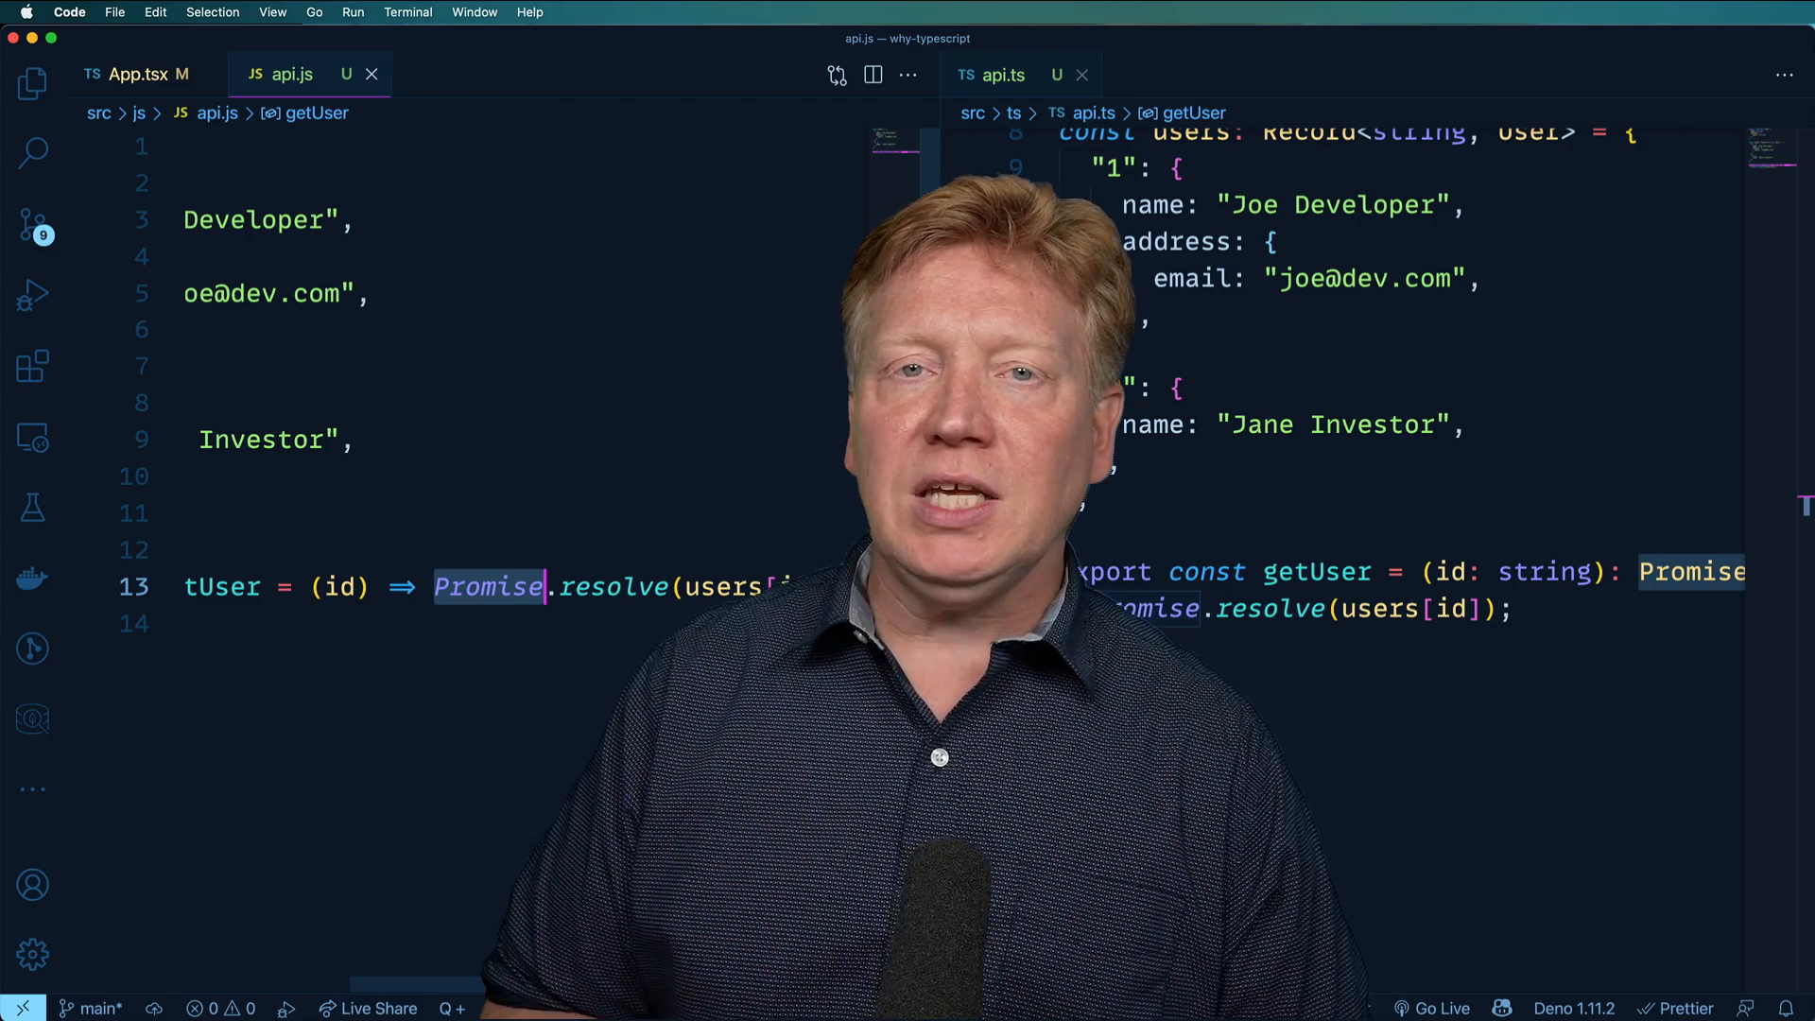
Step: Close api.ts and api.js, then select the Image import path "./js/dsl" to switch it to "./ts/dsl"
left_click(1082, 74)
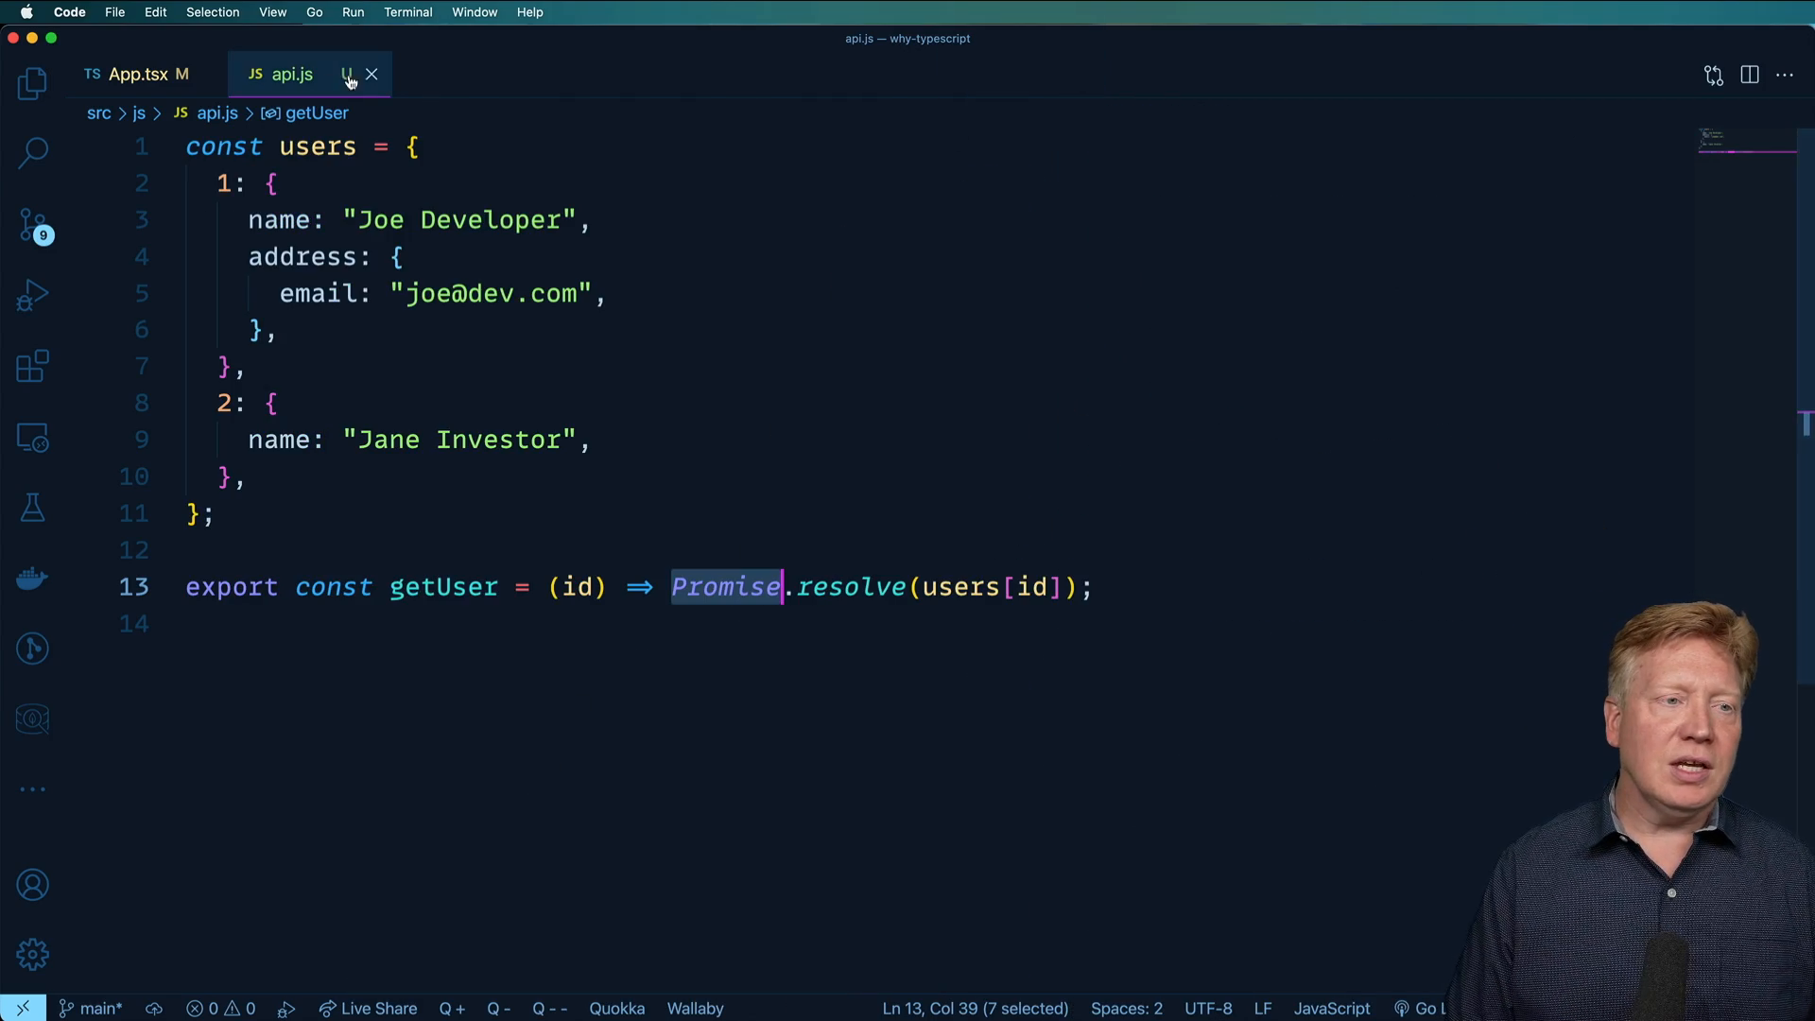
left_click(139, 74)
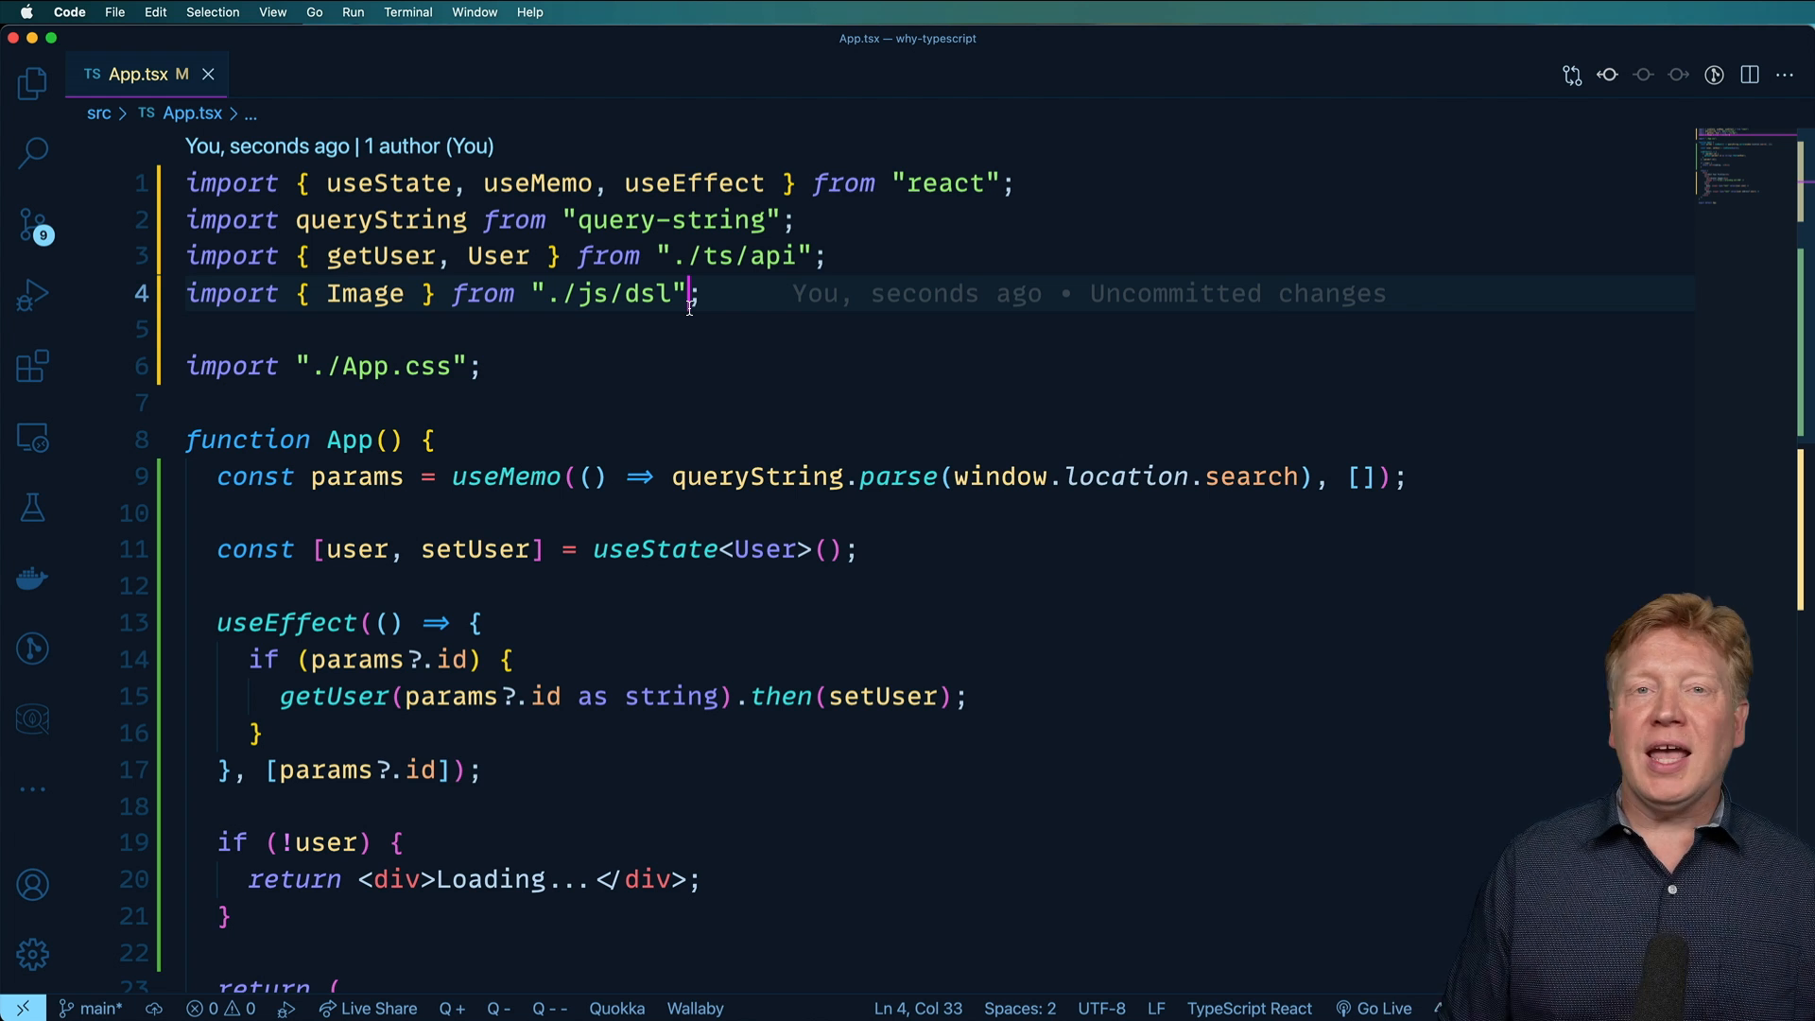
double_click(365, 293)
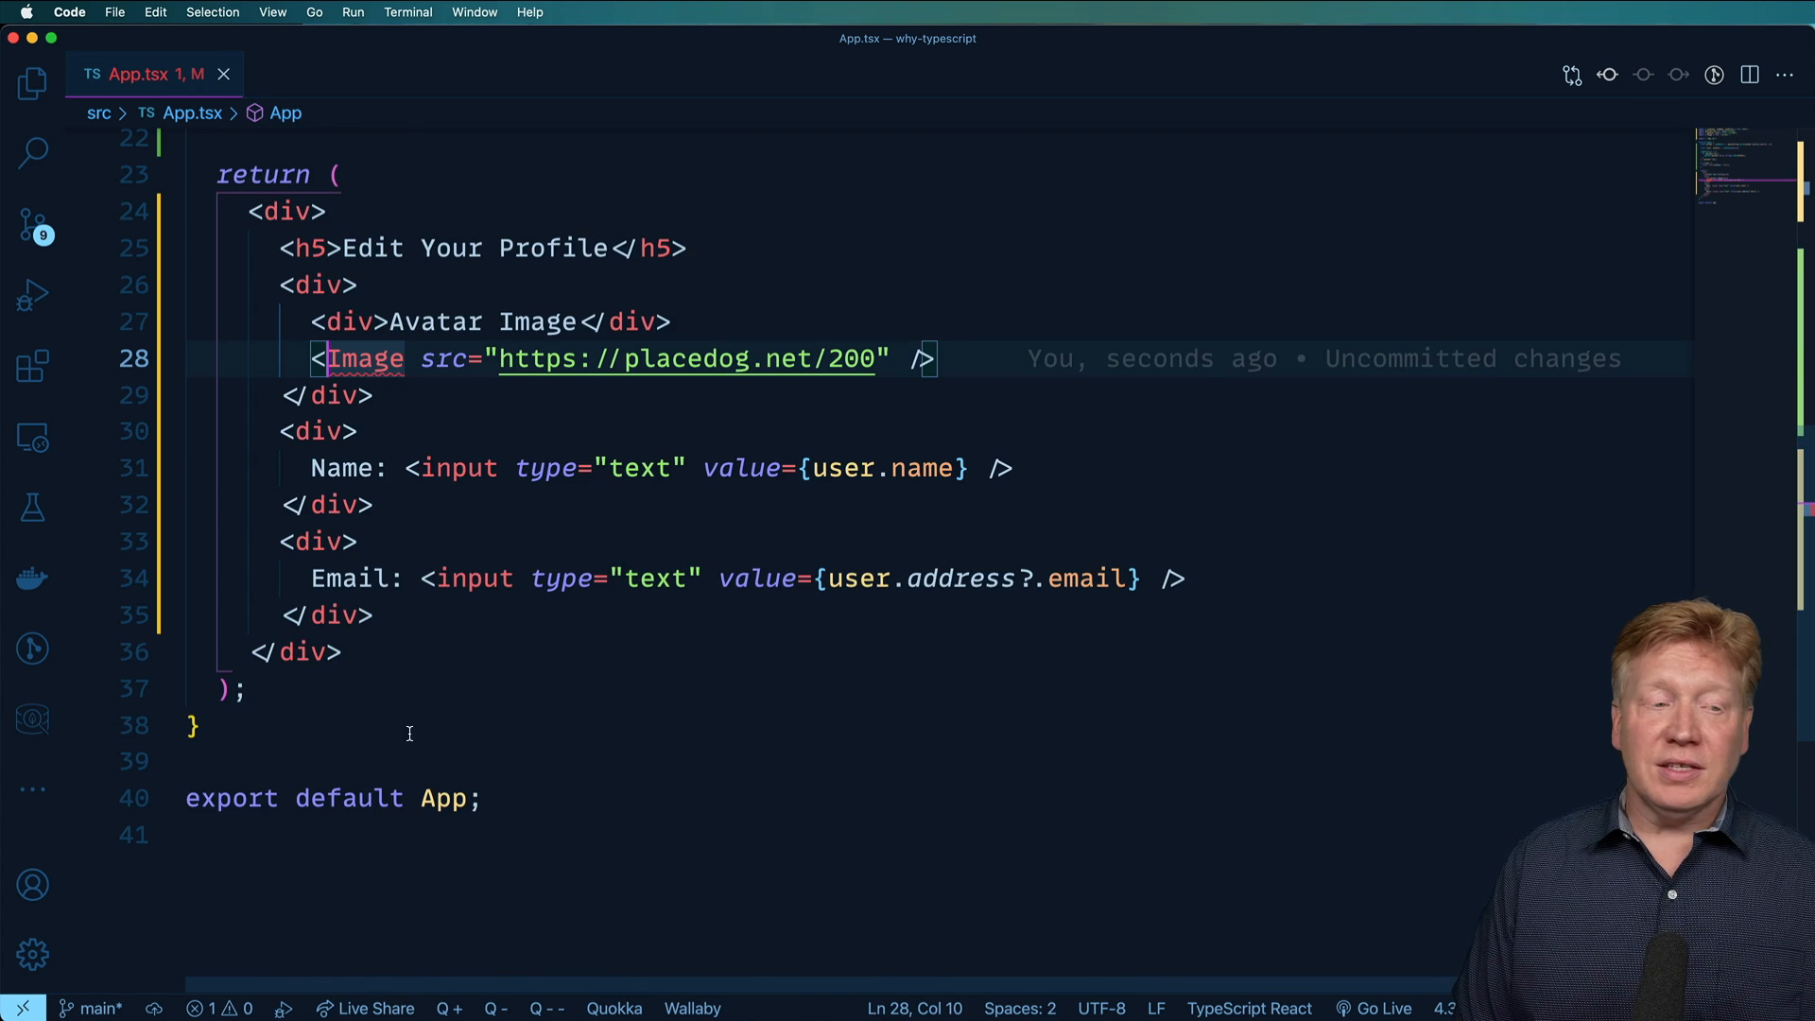
Step: Check the Problems panel and add alt="Your image" to the Image element
left_click(241, 706)
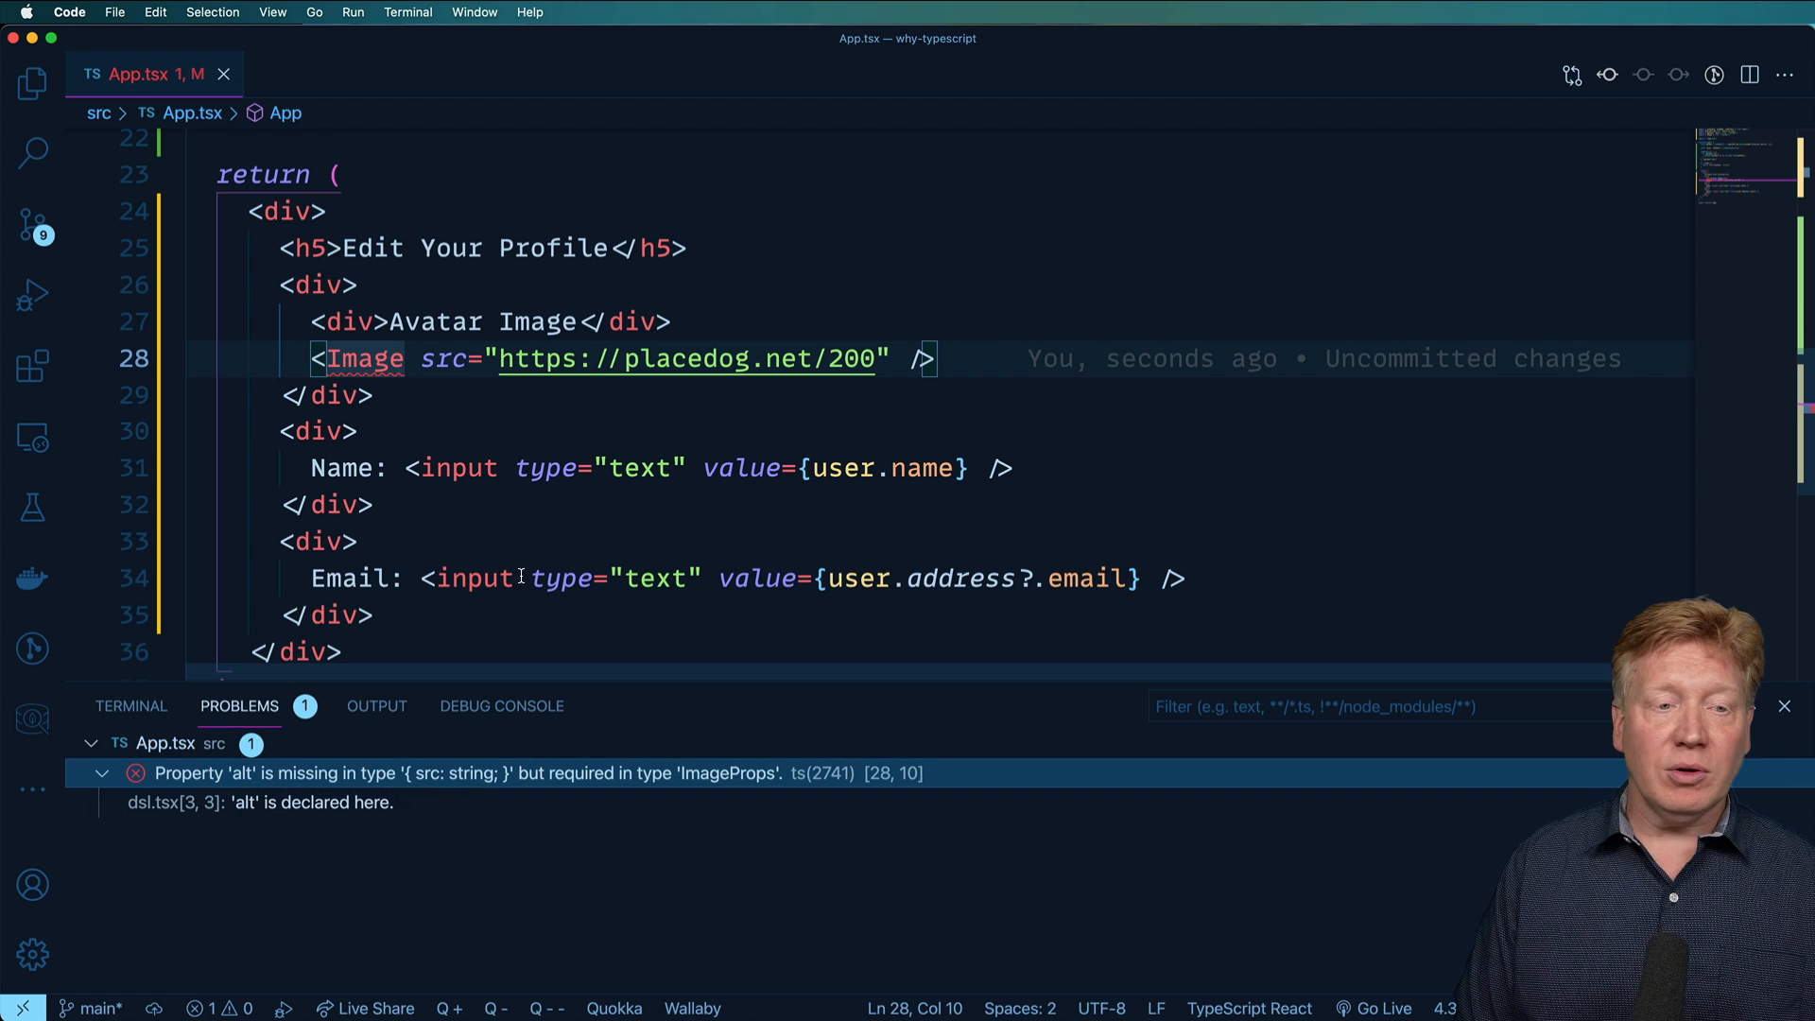
type("alt=\"Your")
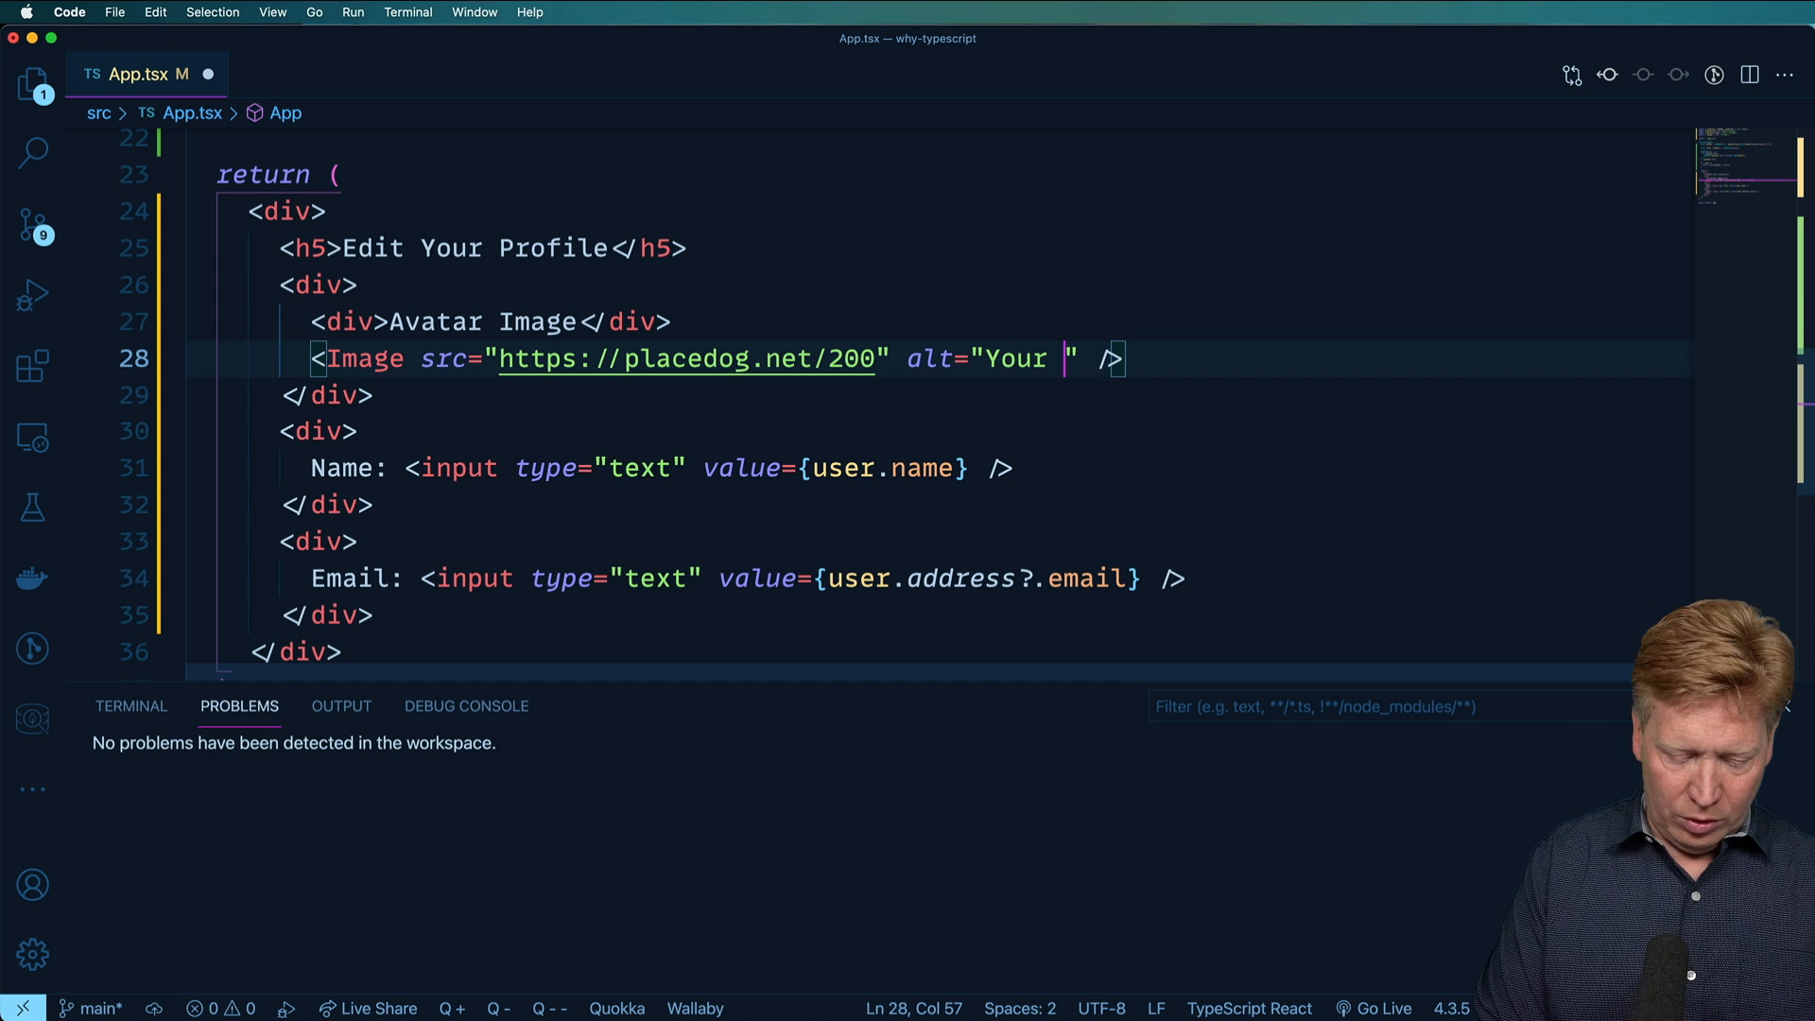
type("image")
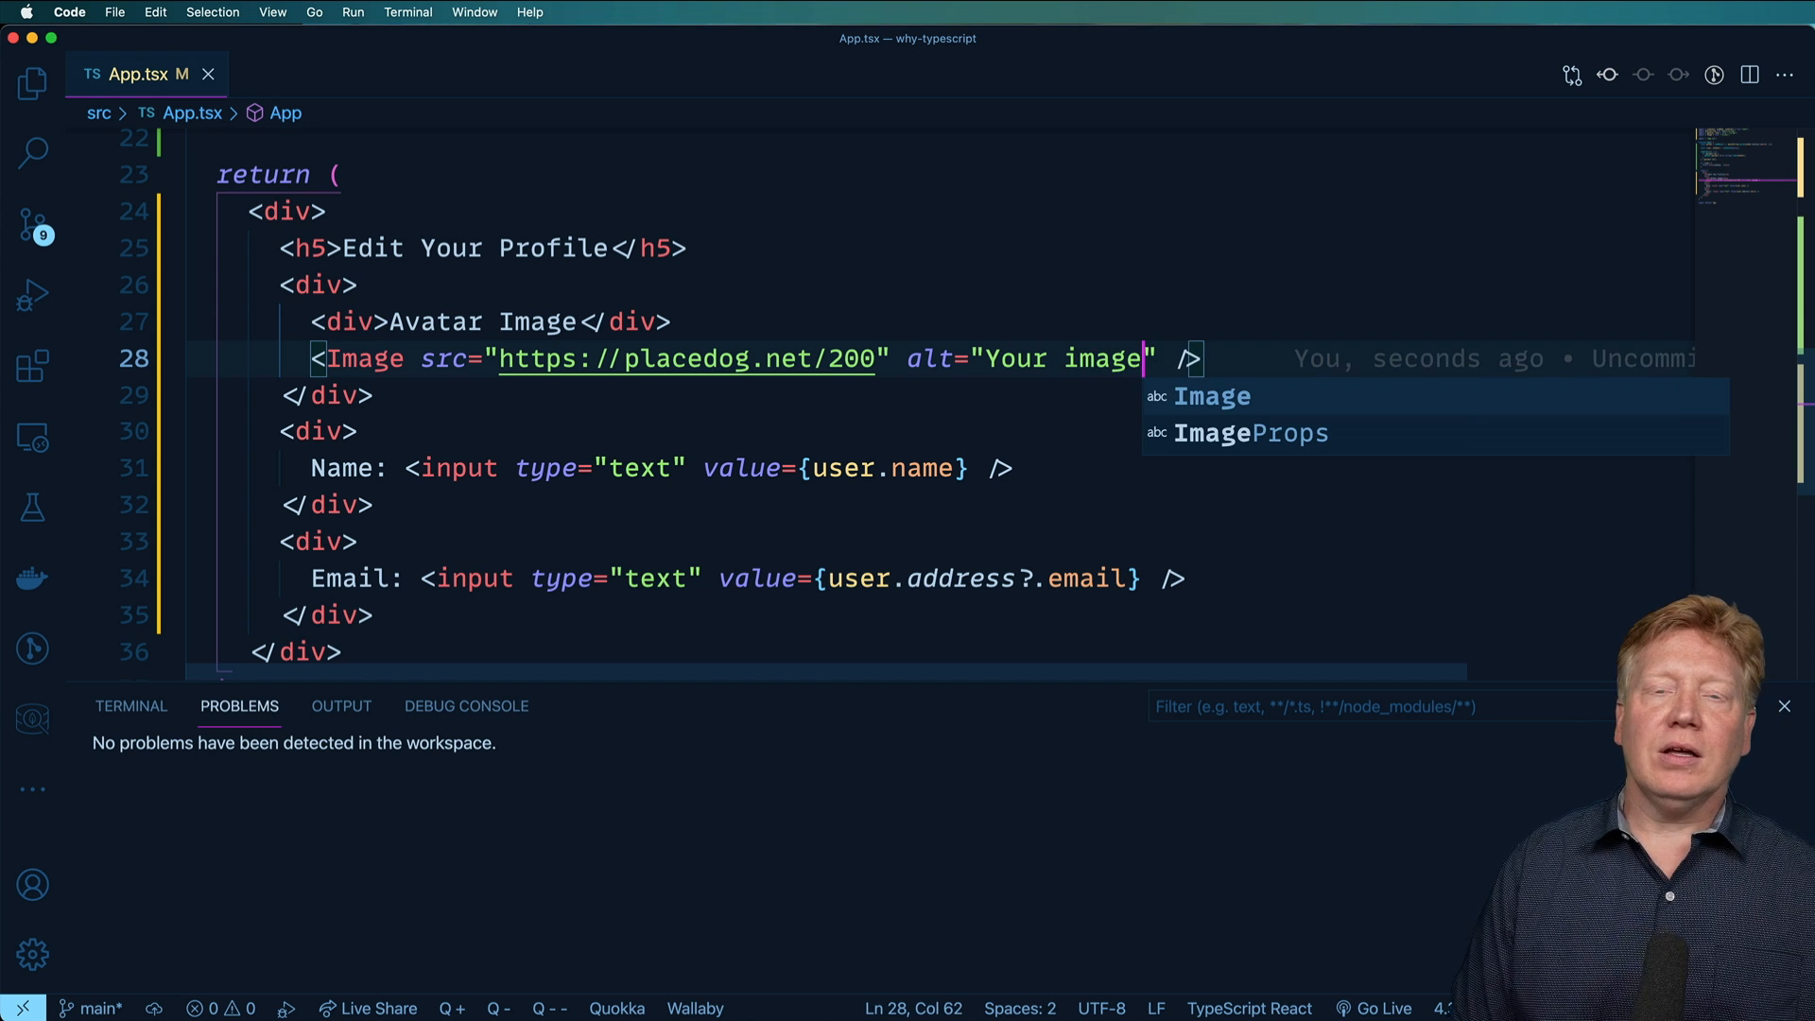